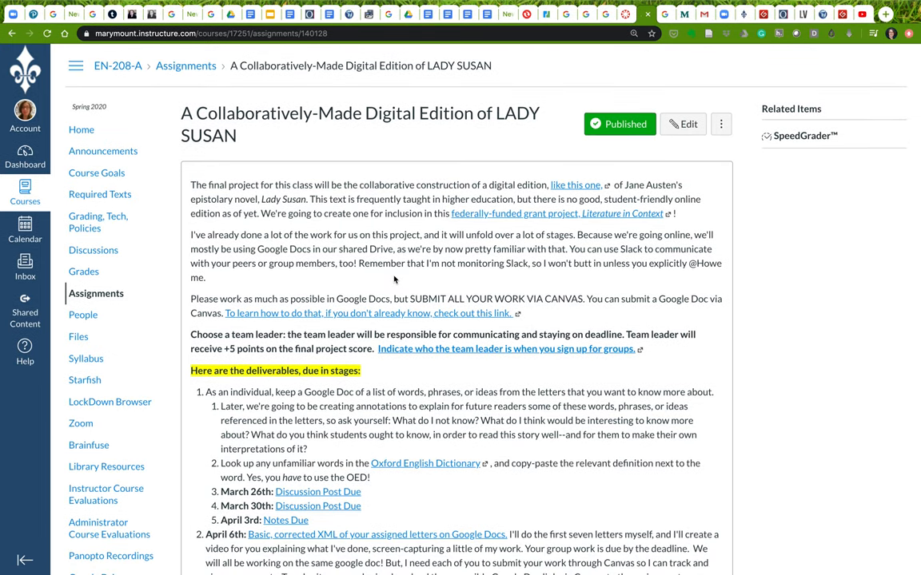
pyautogui.moveTo(316, 226)
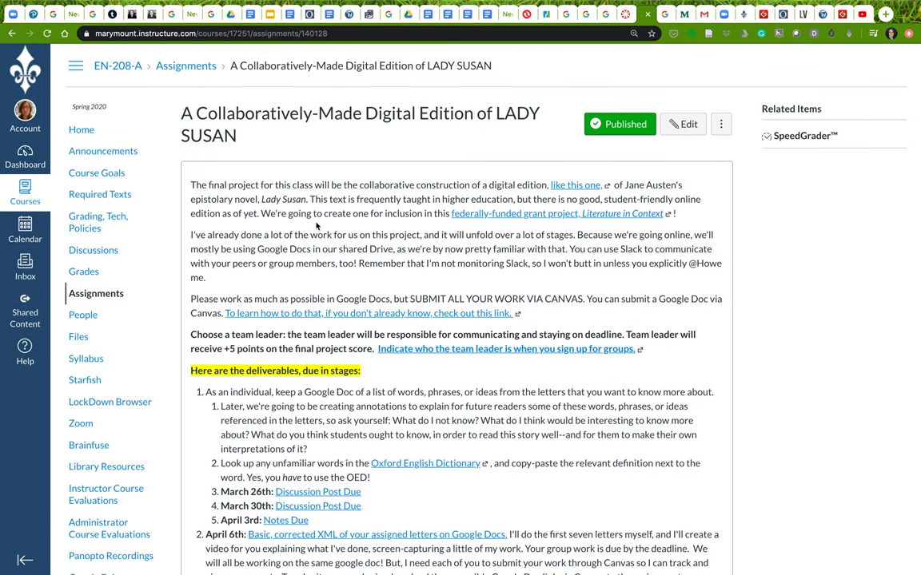
pyautogui.moveTo(208, 155)
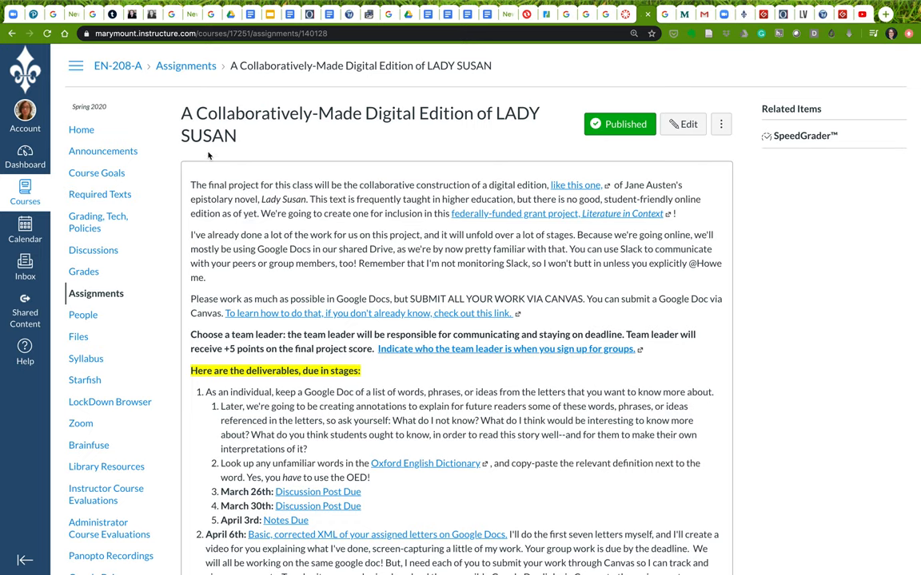
pyautogui.moveTo(182, 116)
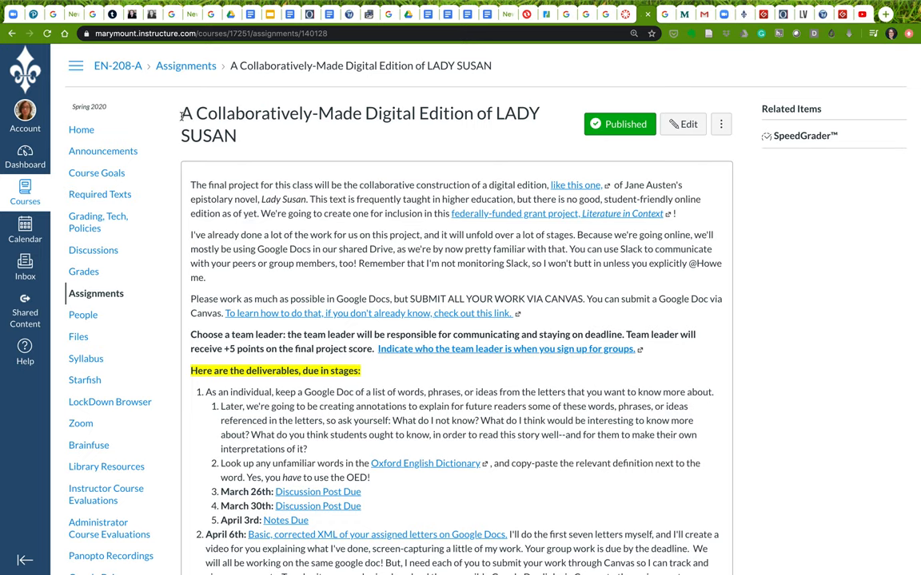
# - Highlight the title on the Lady Susan collaborative digital edition assignment page
pyautogui.moveTo(181, 113); pyautogui.dragTo(238, 136)
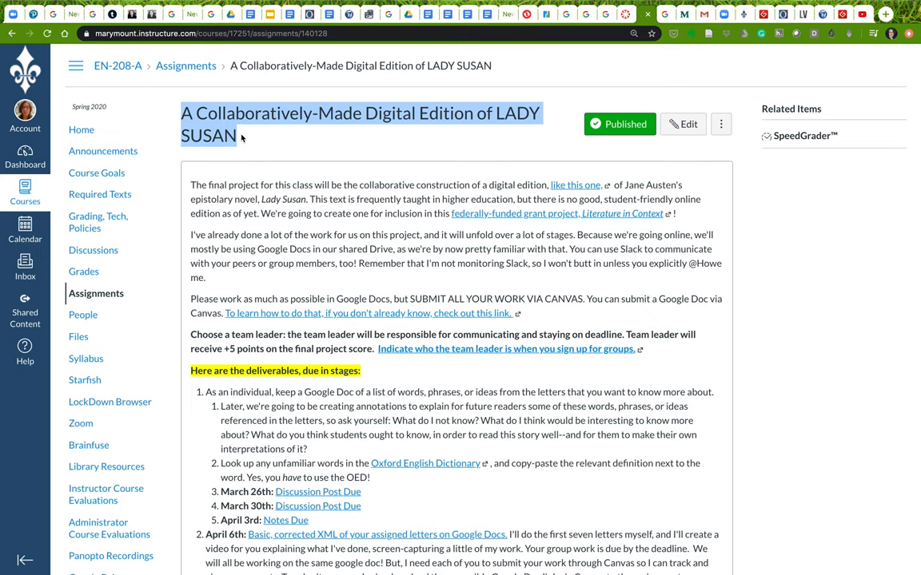
pyautogui.moveTo(281, 196)
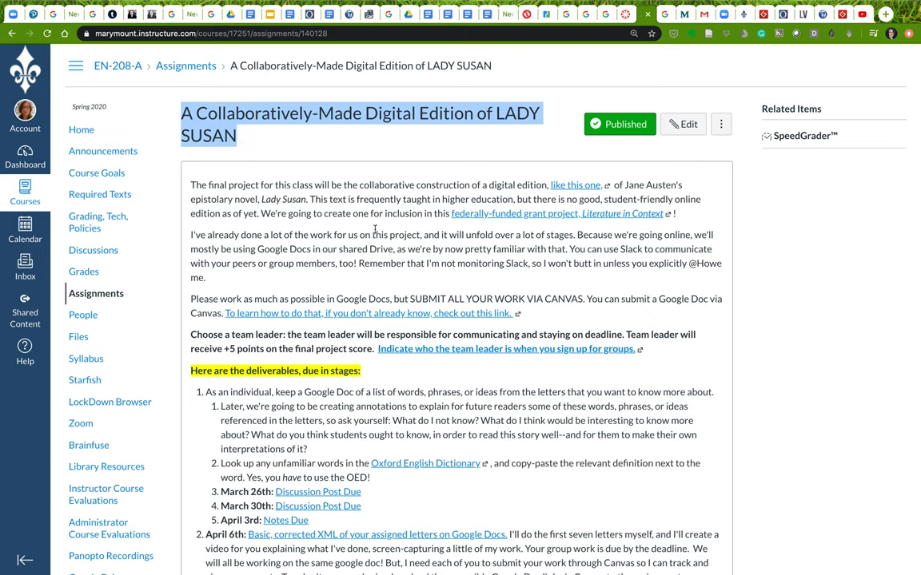
pyautogui.moveTo(386, 250)
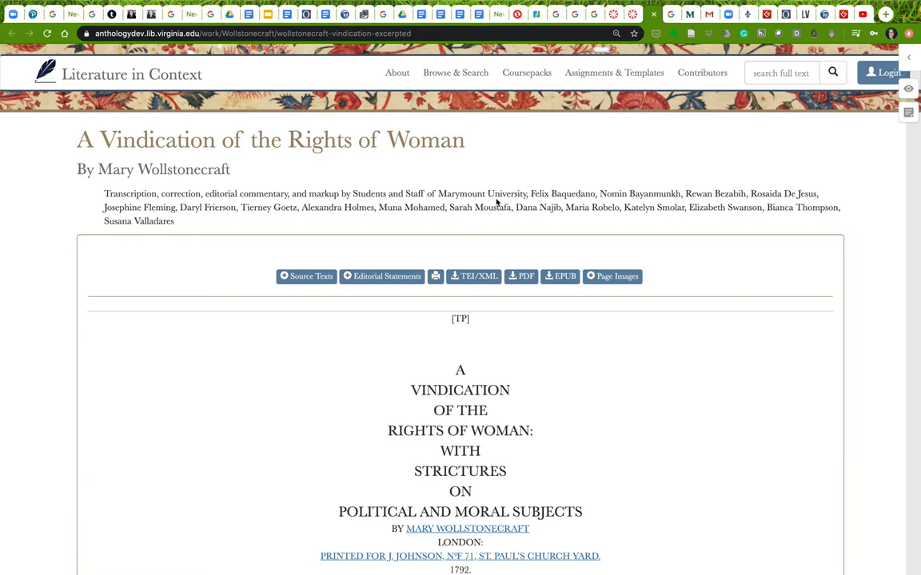
# - Scroll the Vindication text and follow the note's link to Schalcken's Allegory of Virtue
pyautogui.scroll(-3)
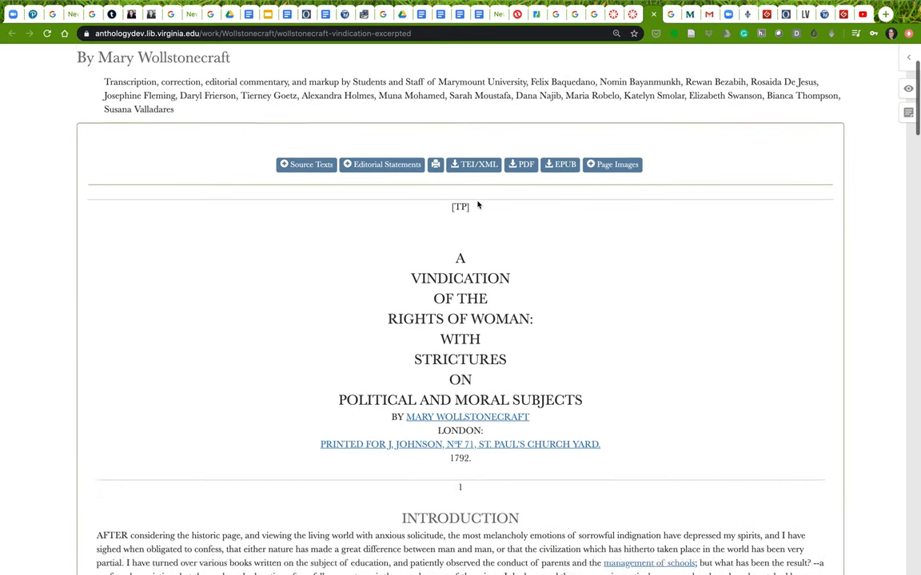
pyautogui.scroll(-3)
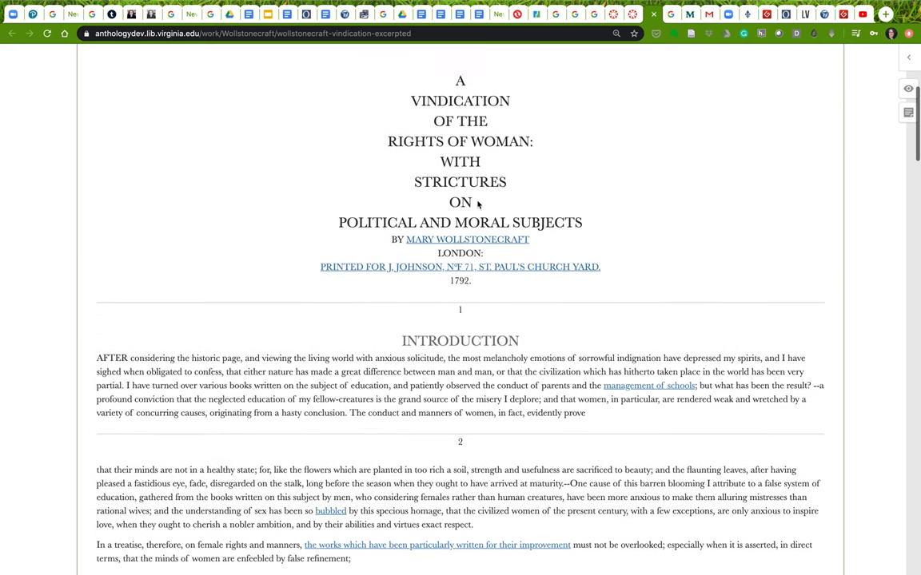
pyautogui.moveTo(456, 197)
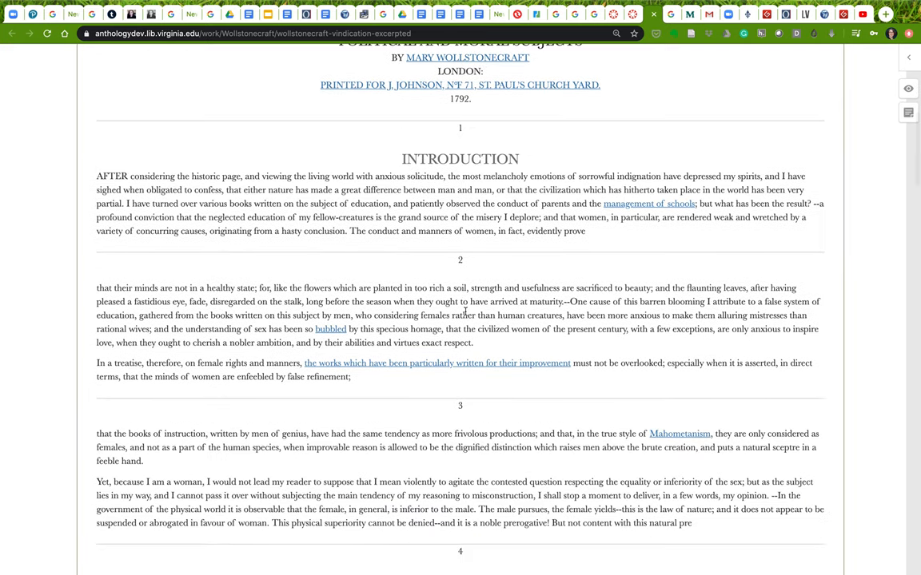
pyautogui.scroll(-3)
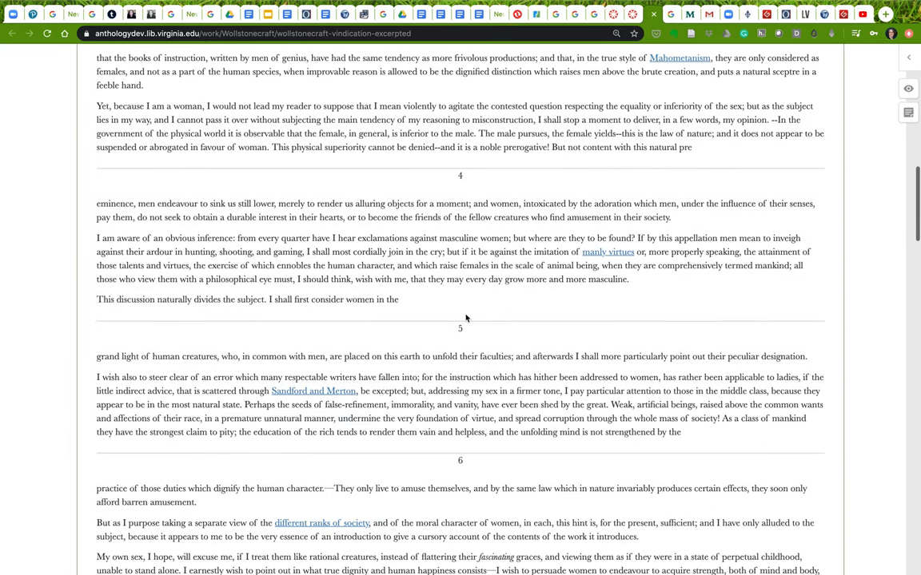
pyautogui.moveTo(558, 230)
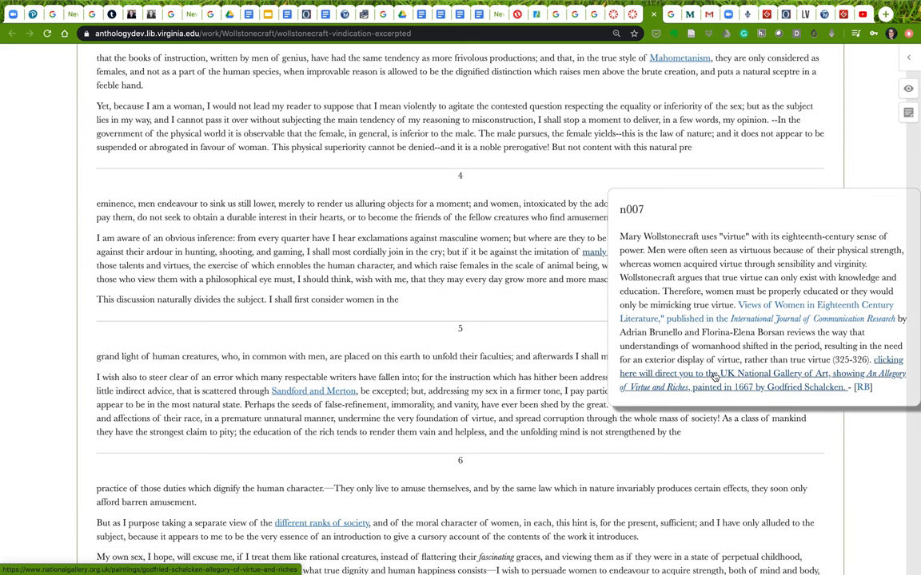
pyautogui.click(887, 359)
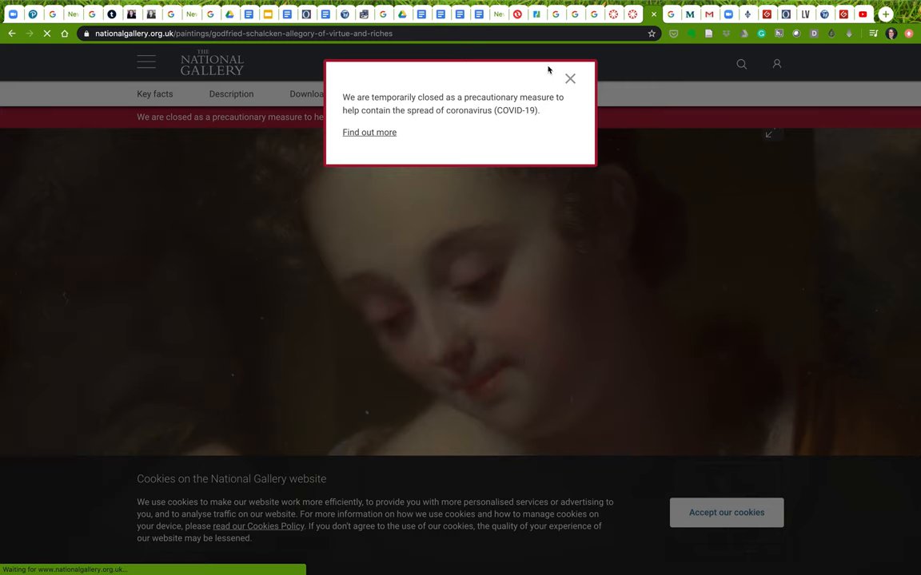
# - Dismiss the coronavirus closure notice and close the National Gallery painting page
pyautogui.click(570, 78)
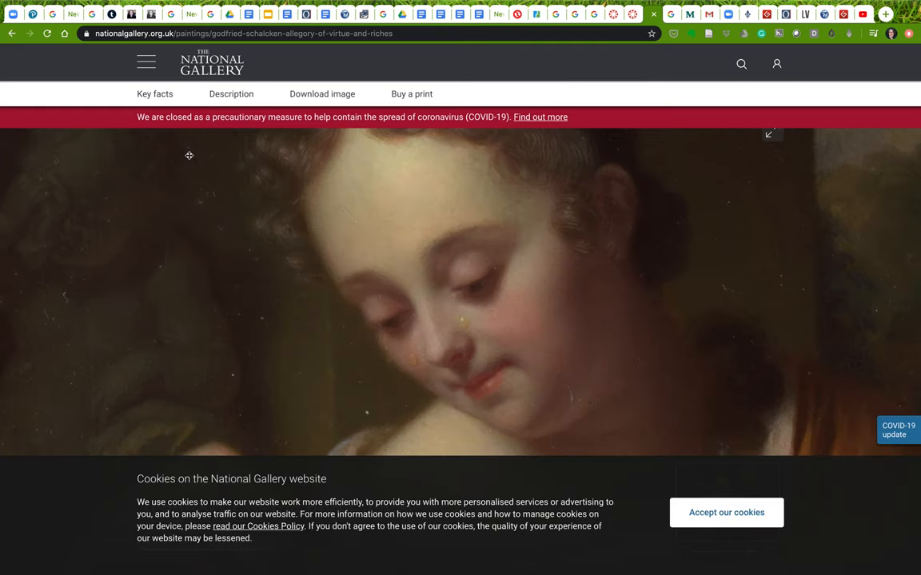
pyautogui.click(12, 33)
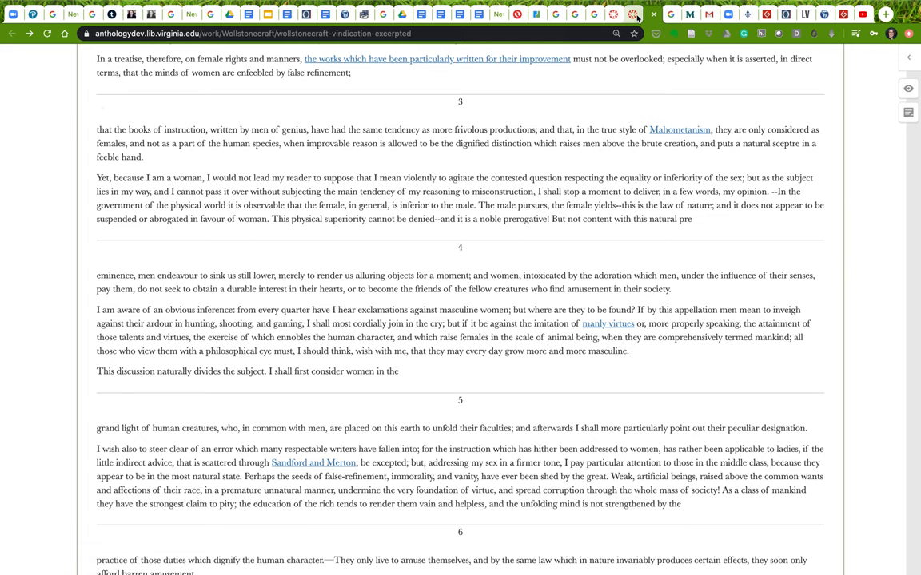
# - Return to the Lady Susan page and highlight 'Google Docs in our shared' and 'familiar'
pyautogui.click(634, 14)
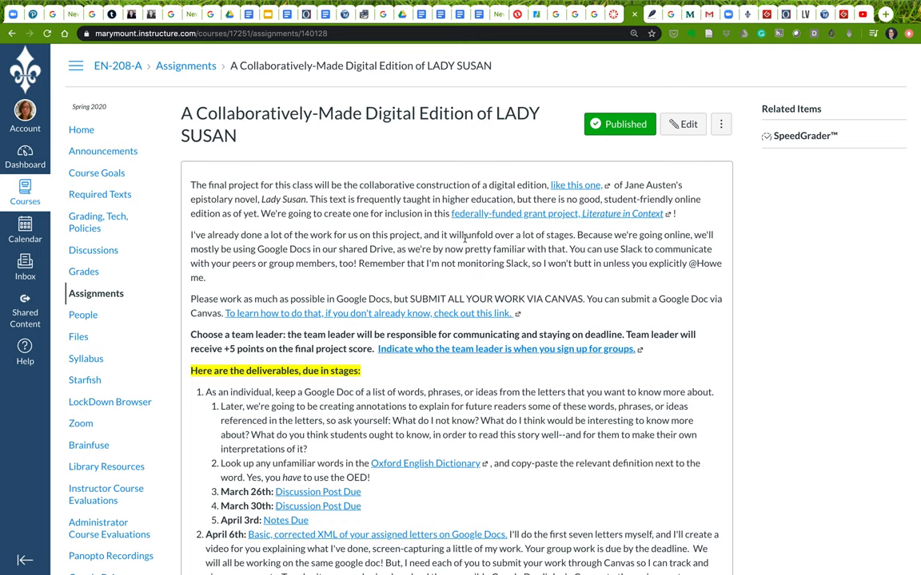
pyautogui.moveTo(465, 235); pyautogui.dragTo(574, 234)
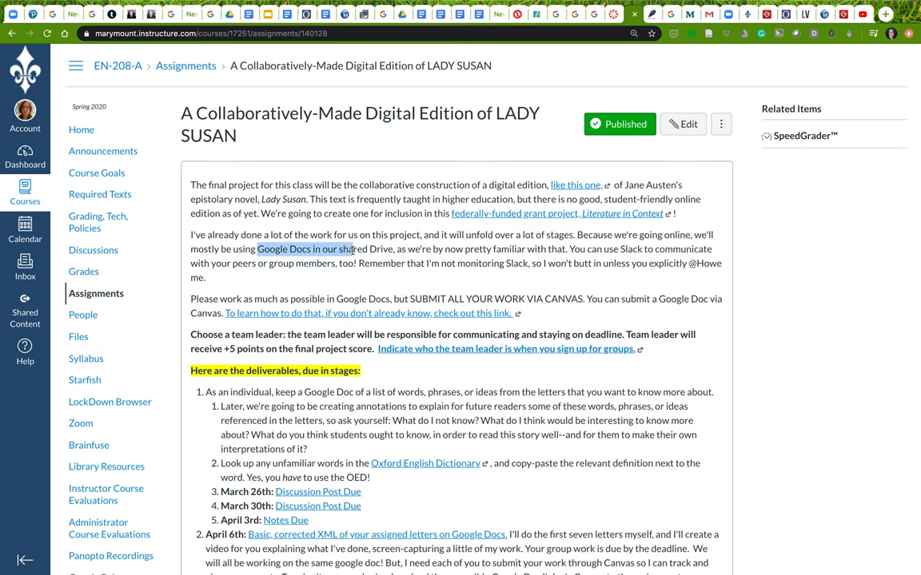
pyautogui.moveTo(351, 249); pyautogui.dragTo(395, 248)
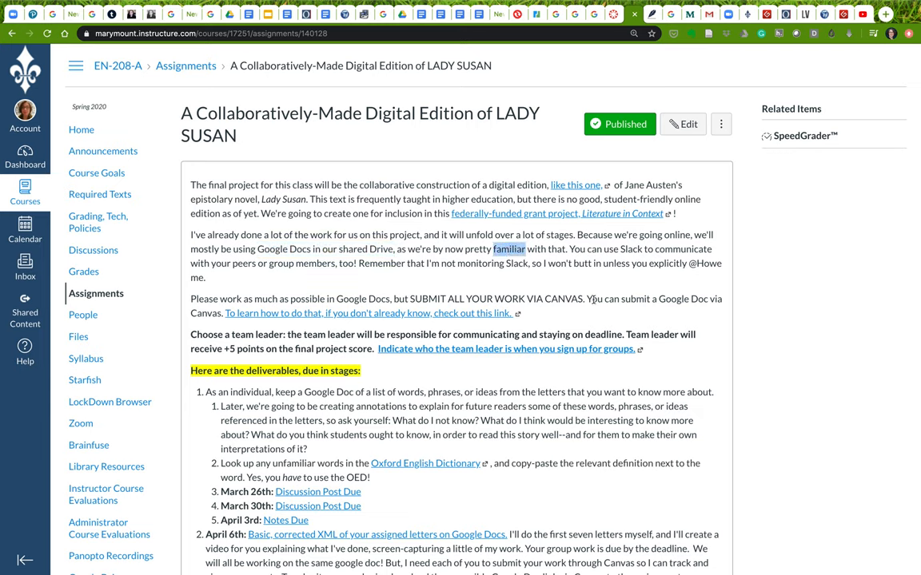
pyautogui.moveTo(624, 279)
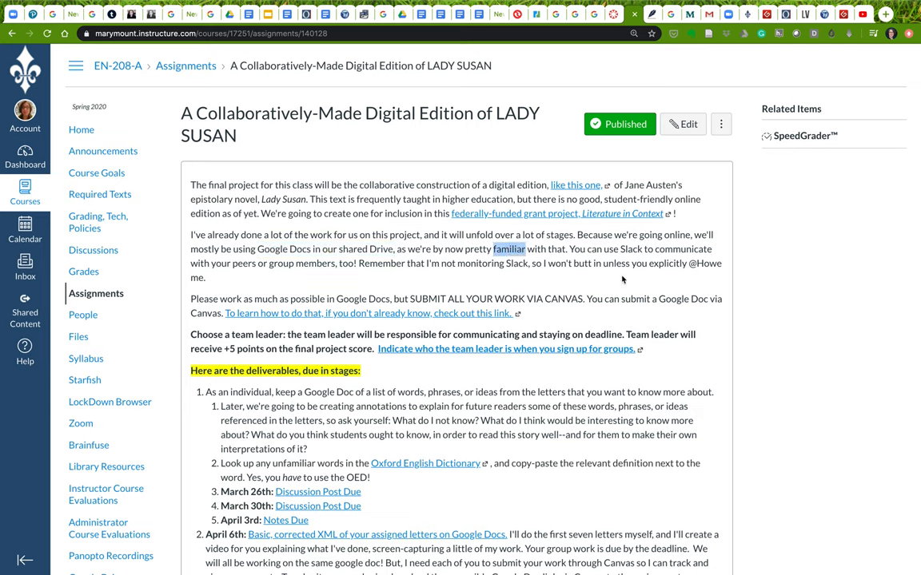
pyautogui.moveTo(618, 276)
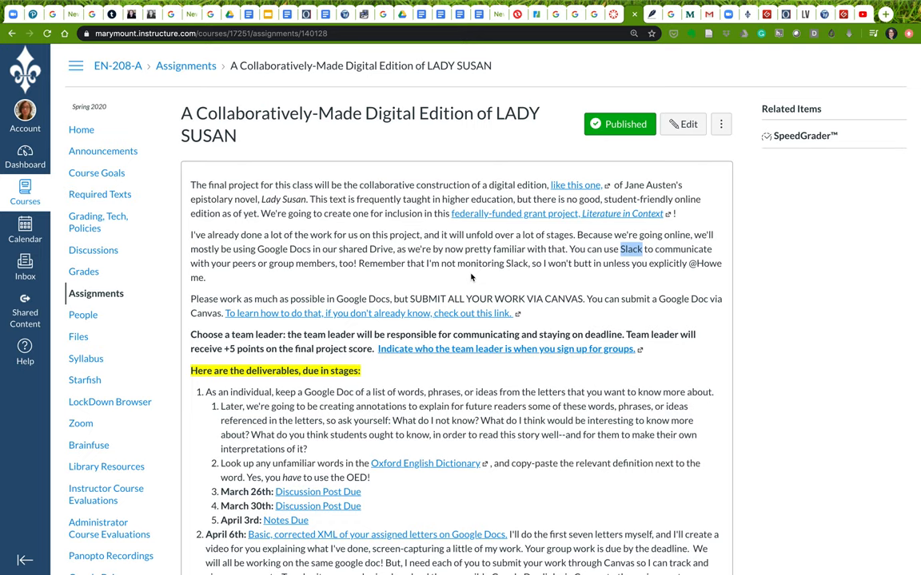
pyautogui.moveTo(537, 276)
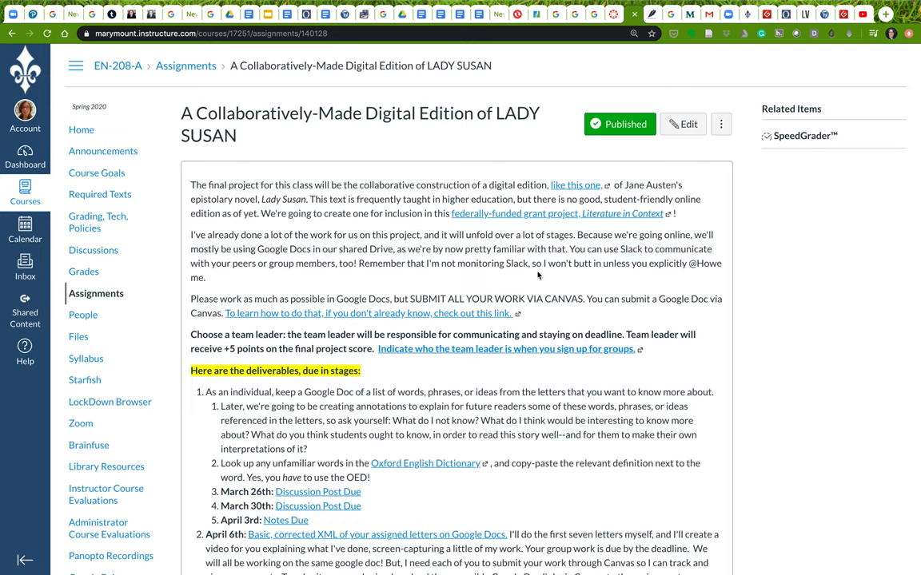
pyautogui.moveTo(457, 418)
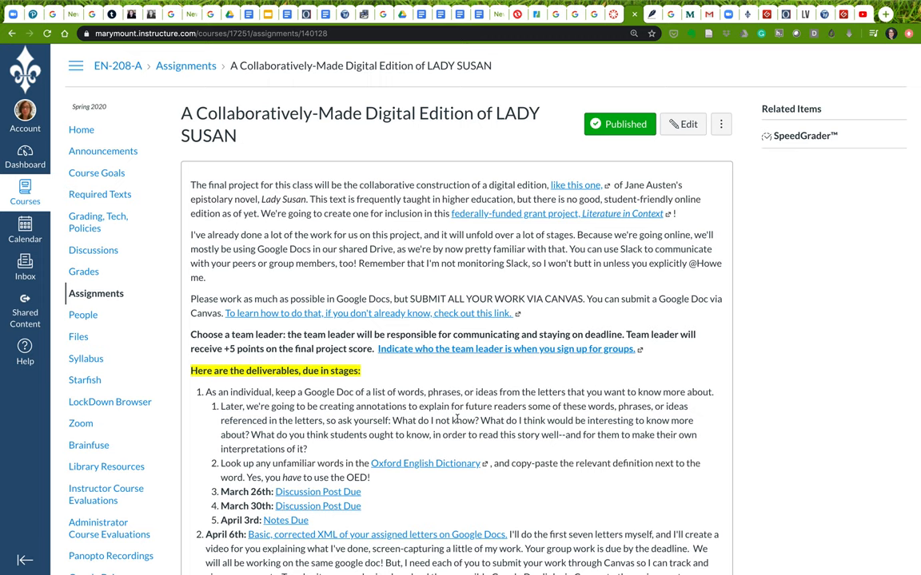
pyautogui.scroll(-3)
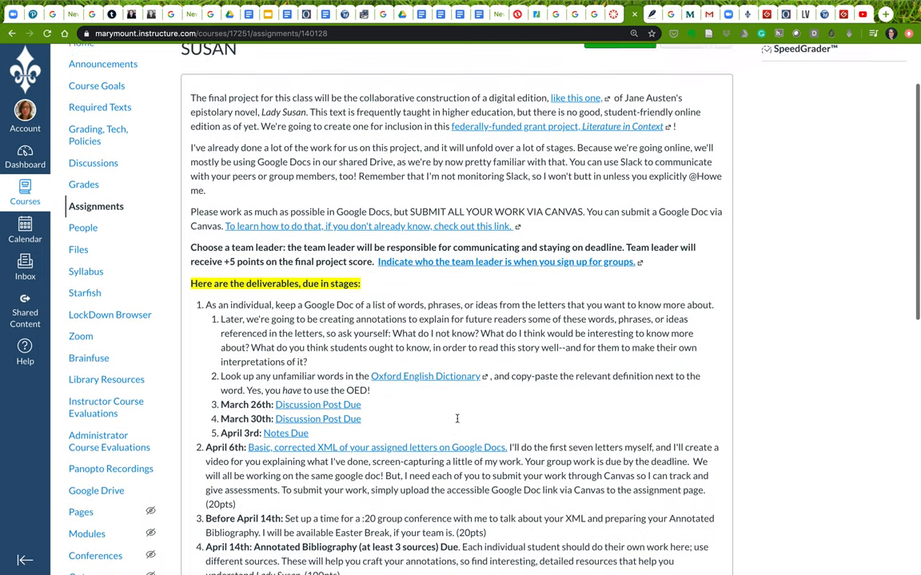
pyautogui.scroll(3)
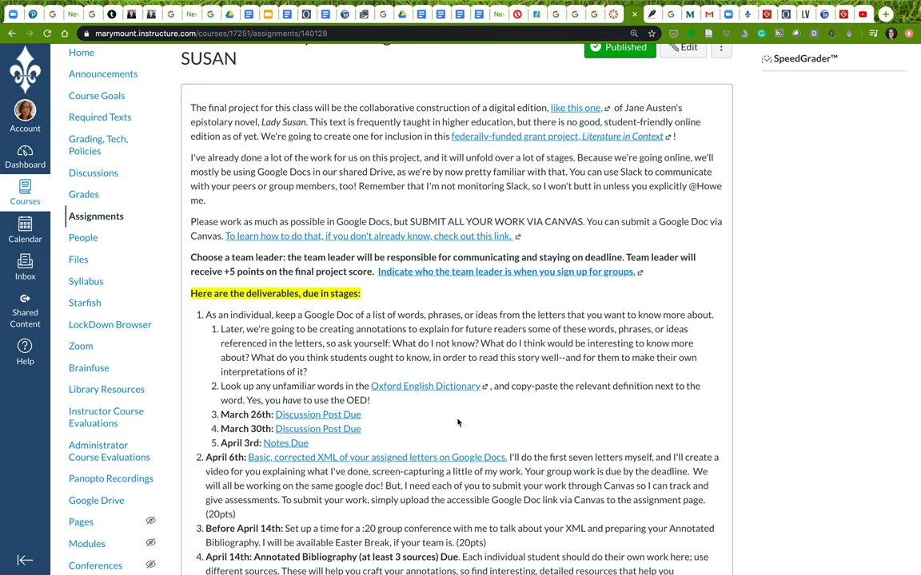
pyautogui.moveTo(424, 319)
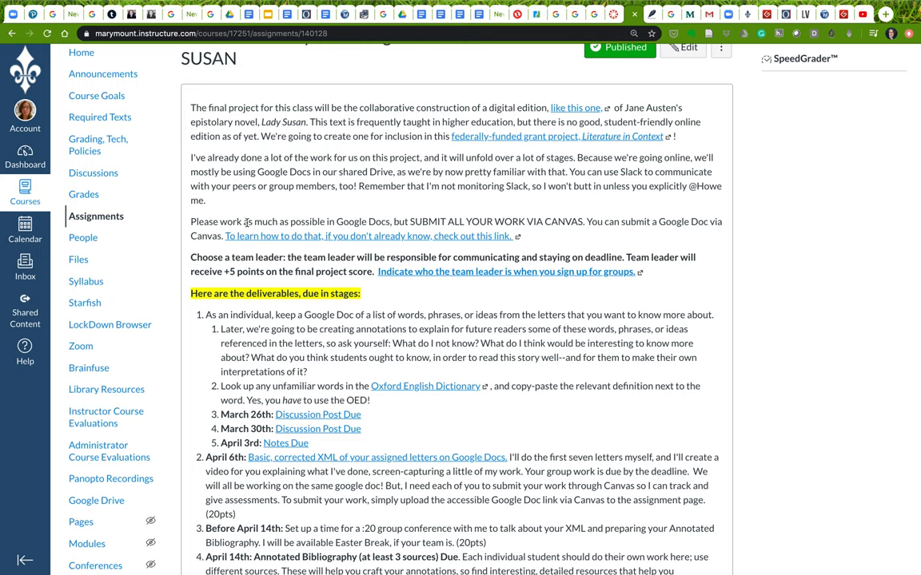
pyautogui.moveTo(340, 222)
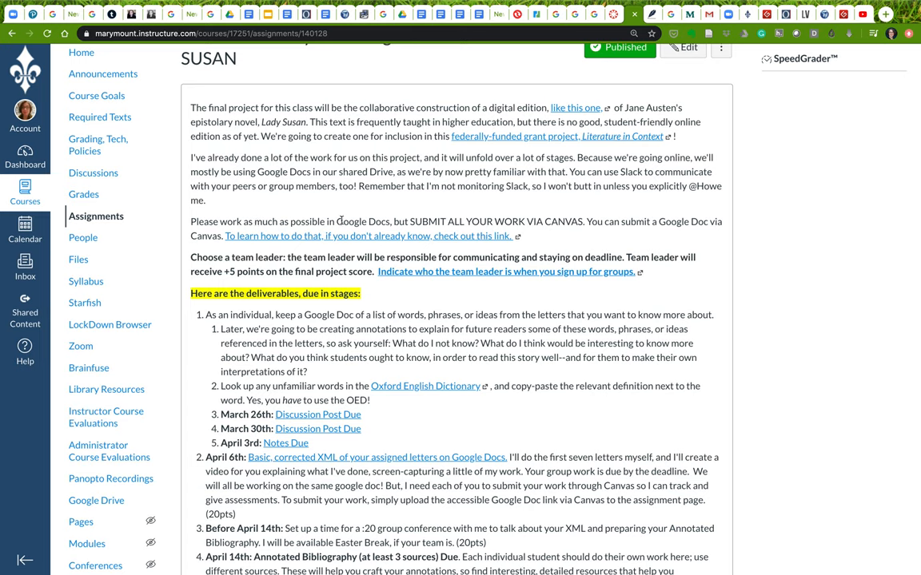
pyautogui.moveTo(386, 214)
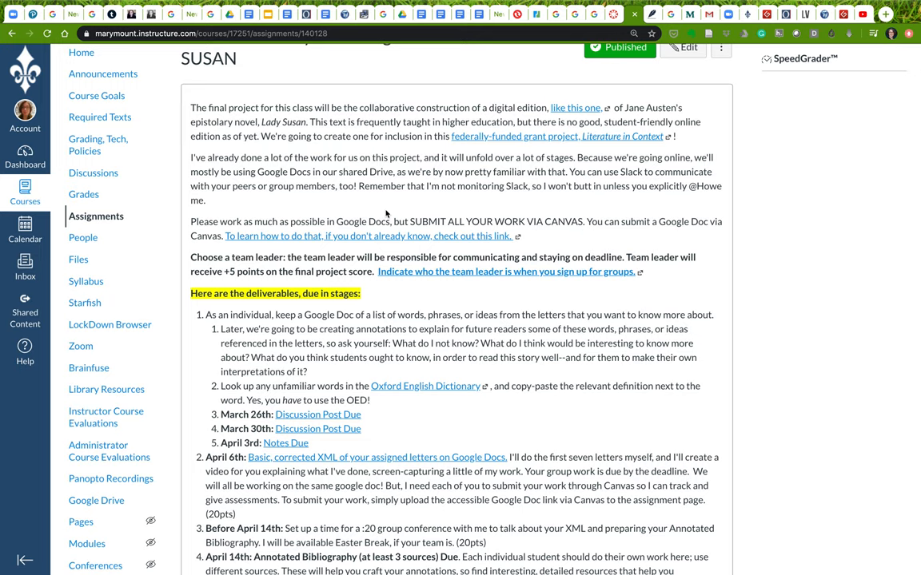
pyautogui.moveTo(391, 339)
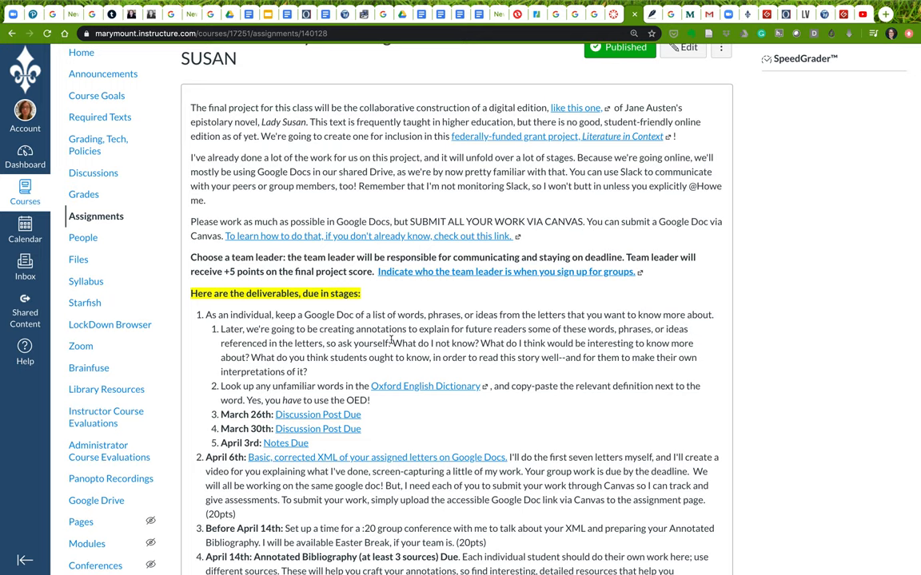
pyautogui.moveTo(426, 331)
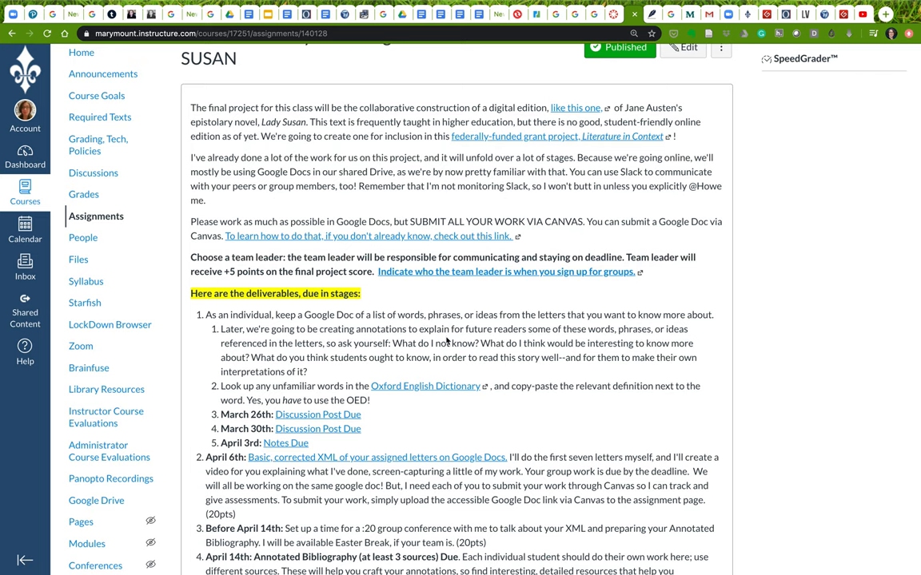
pyautogui.scroll(3)
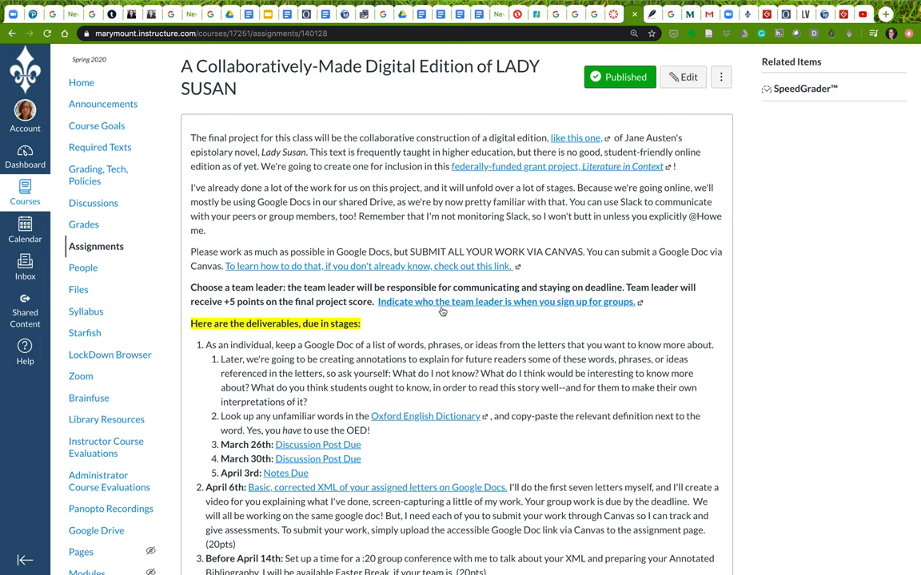
pyautogui.moveTo(506, 302)
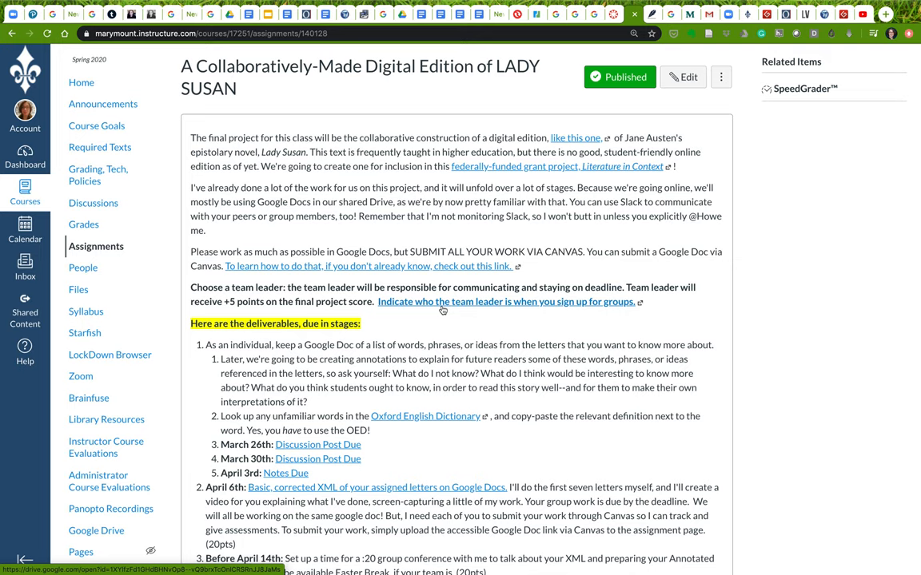
pyautogui.moveTo(443, 309)
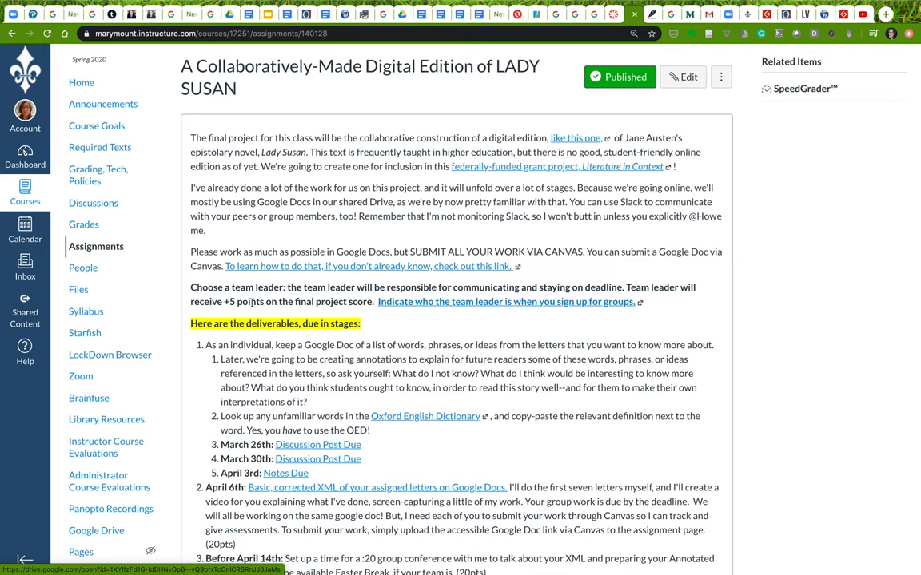
pyautogui.moveTo(225, 301); pyautogui.dragTo(372, 301)
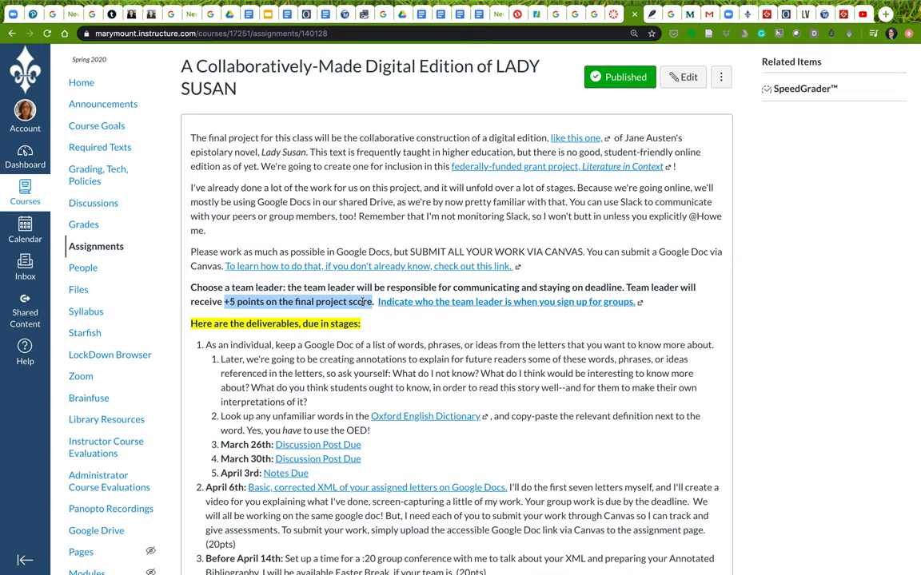
pyautogui.click(288, 287)
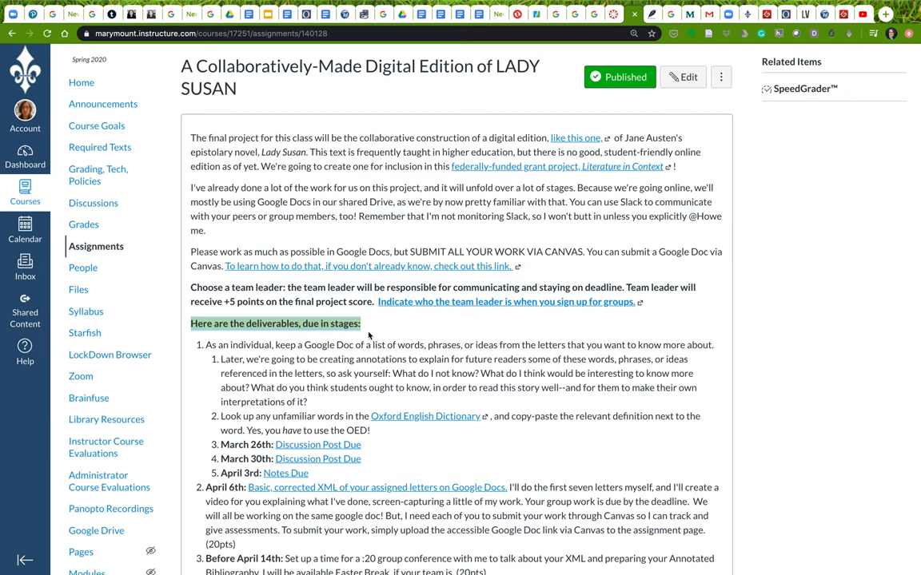
# - Scroll to the deliverables and mark the April 6th and Before April 14th conference deadlines
pyautogui.scroll(-3)
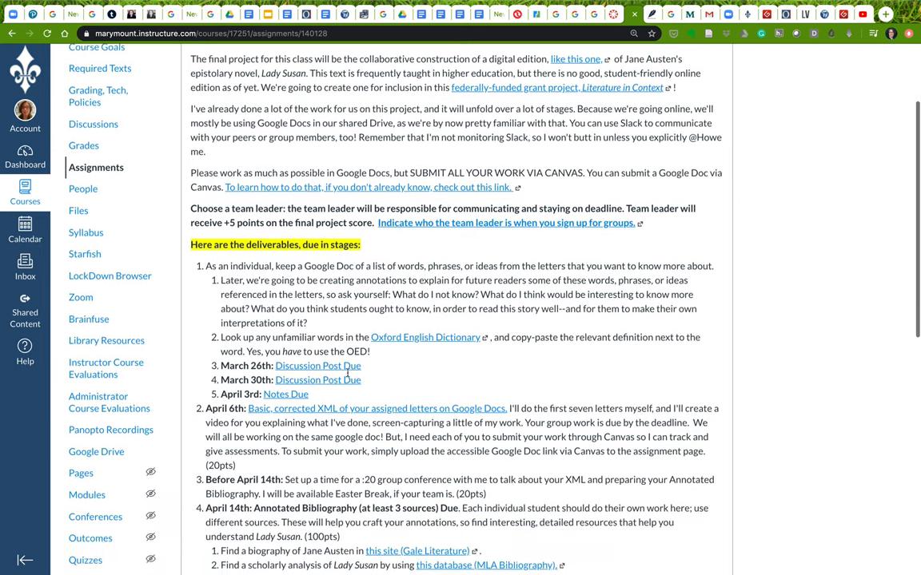
pyautogui.scroll(-3)
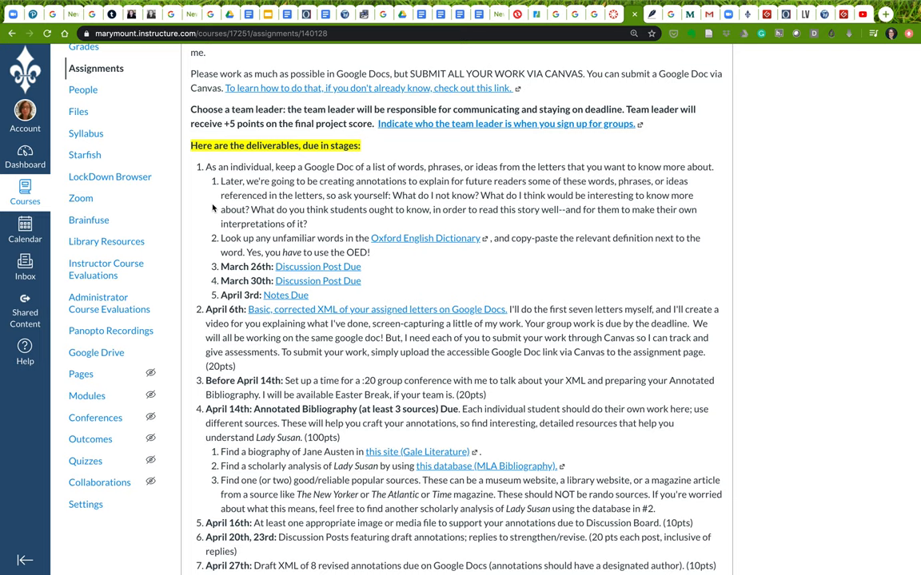
pyautogui.moveTo(202, 213)
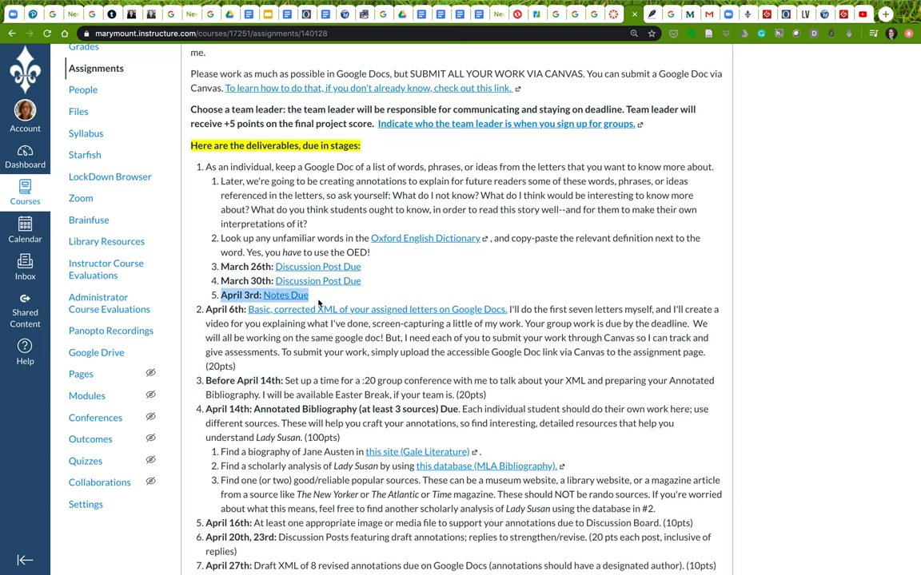
pyautogui.moveTo(363, 266)
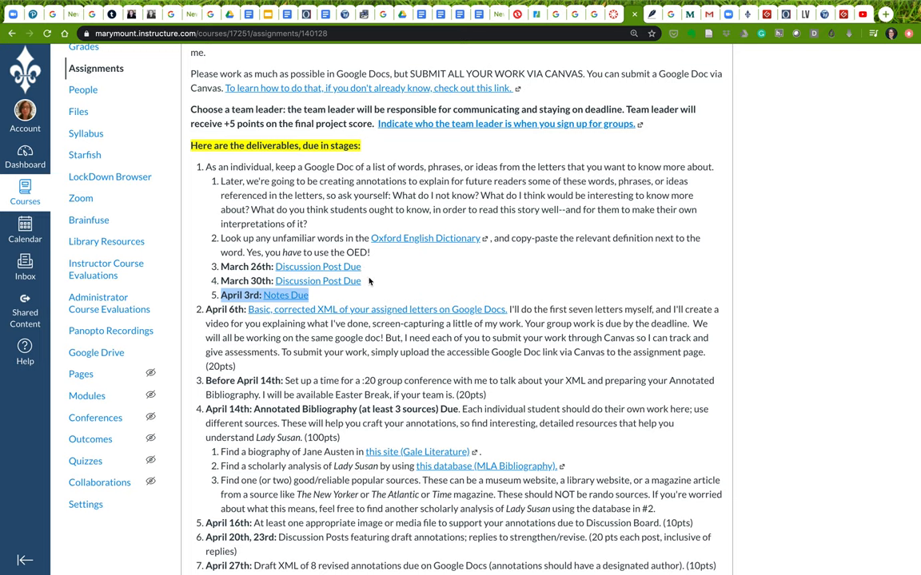
pyautogui.moveTo(372, 278)
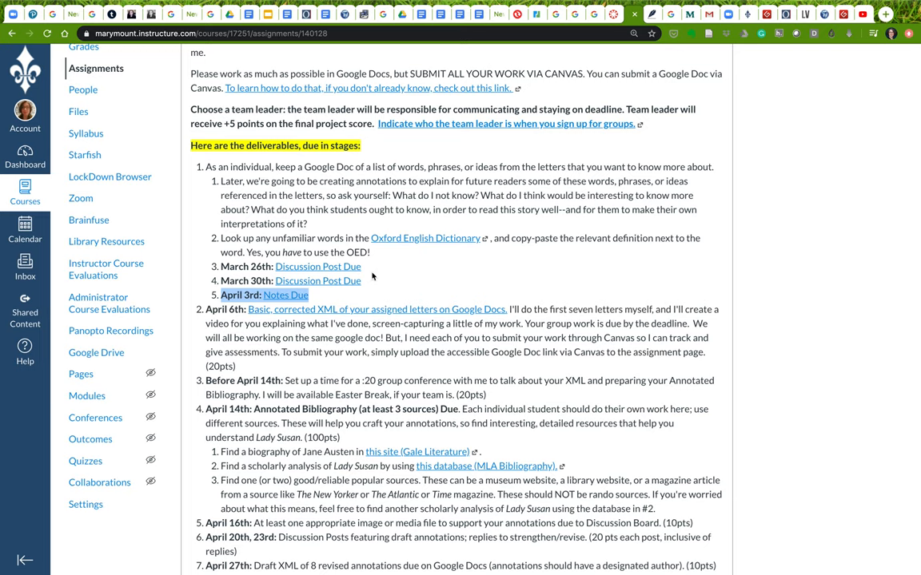
pyautogui.moveTo(401, 270)
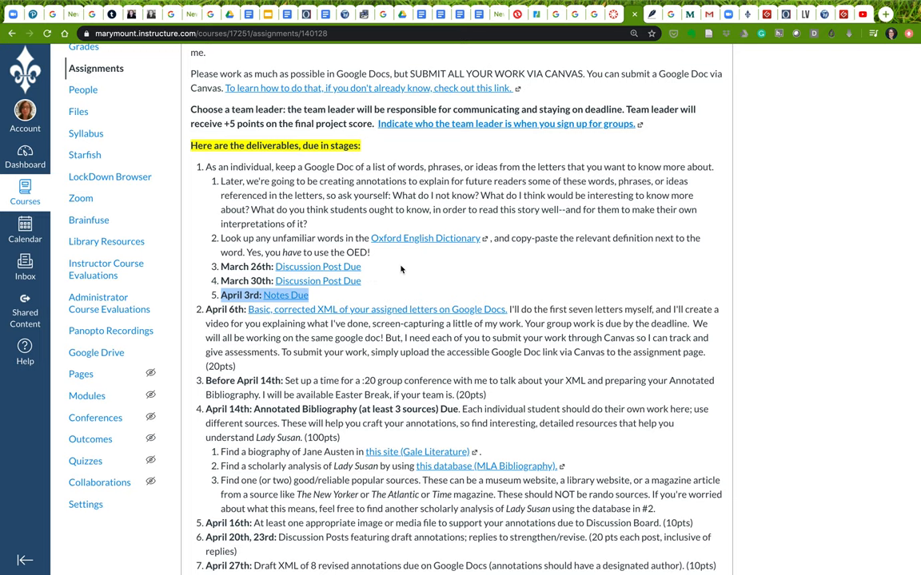
pyautogui.scroll(-3)
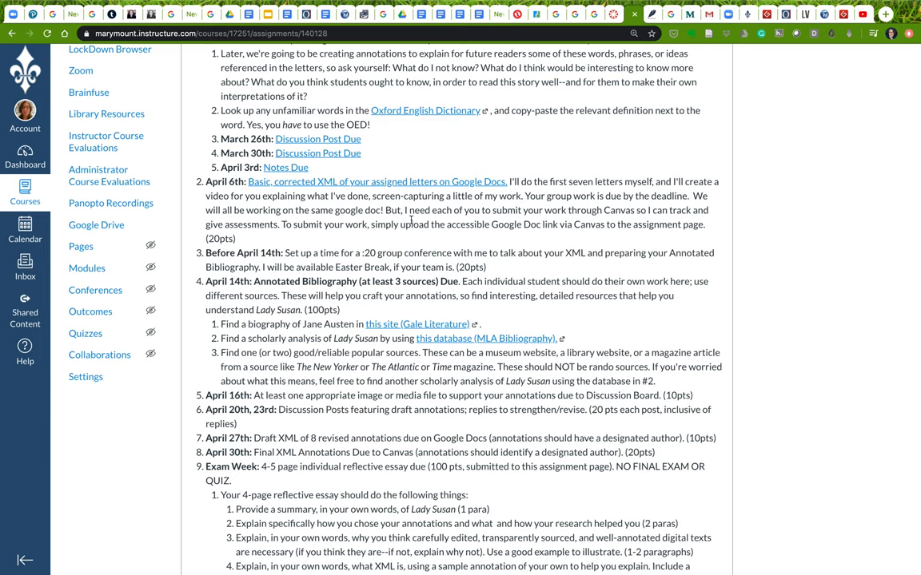
pyautogui.moveTo(240, 245)
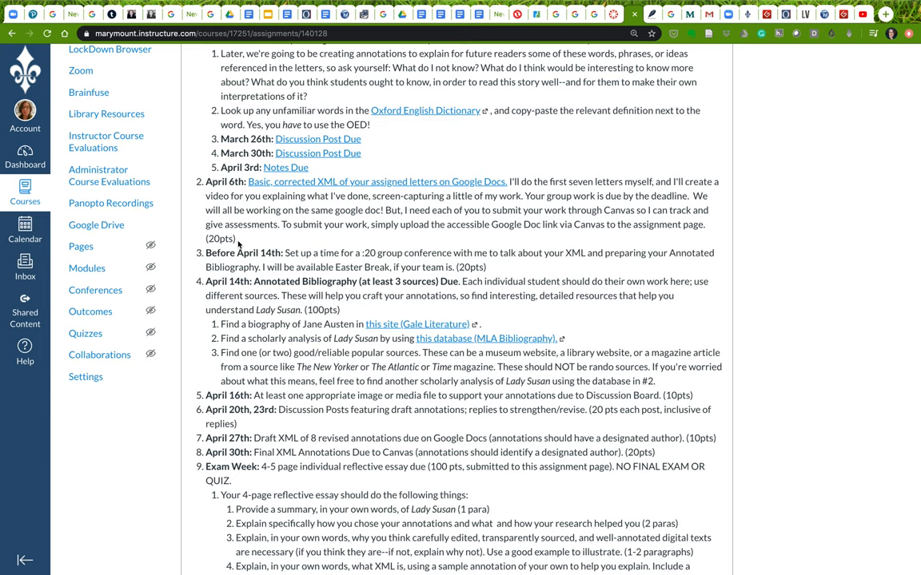
pyautogui.moveTo(239, 246)
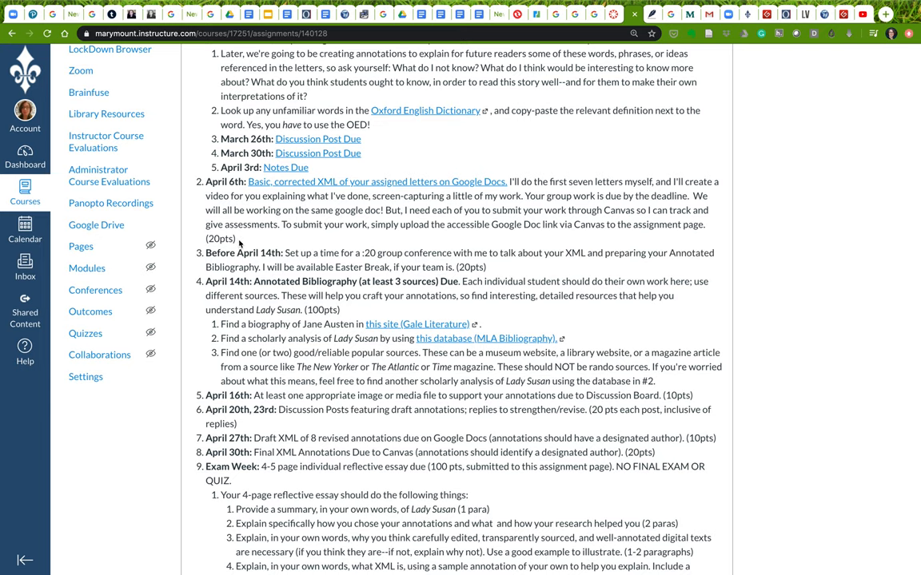
pyautogui.moveTo(238, 240)
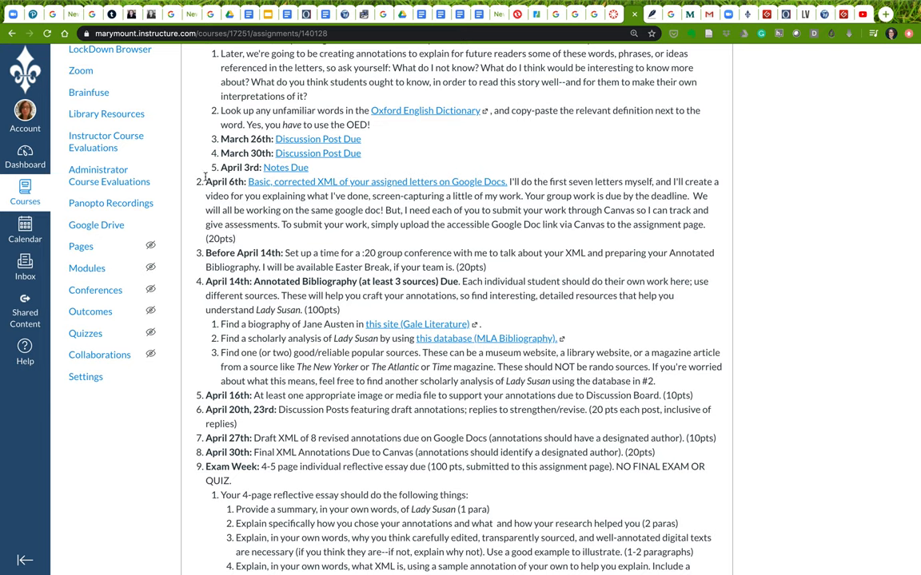
pyautogui.doubleClick(225, 182)
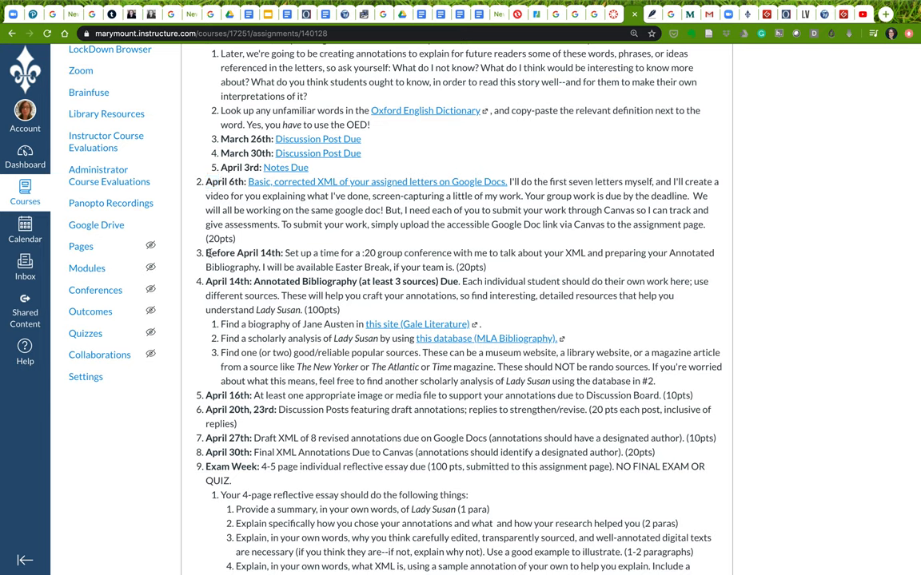
pyautogui.doubleClick(244, 253)
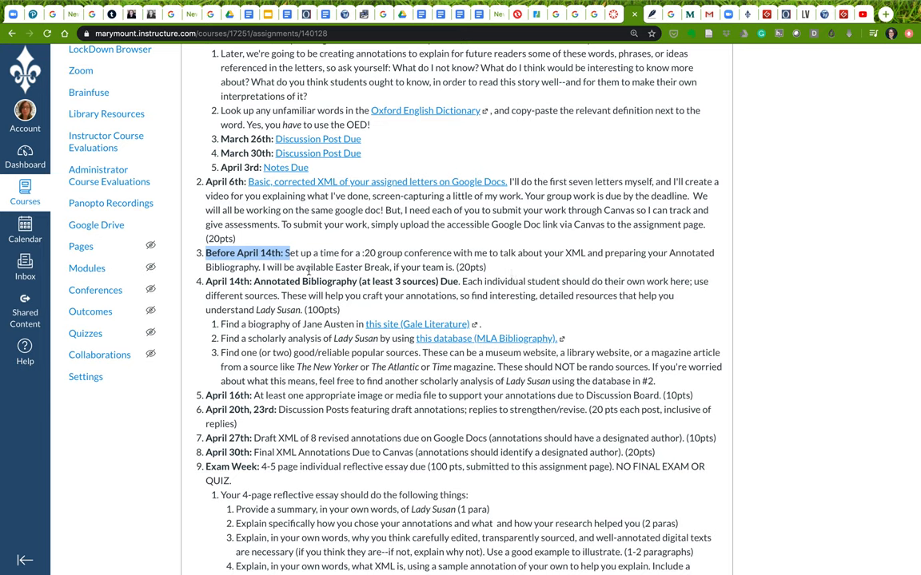
pyautogui.moveTo(490, 274)
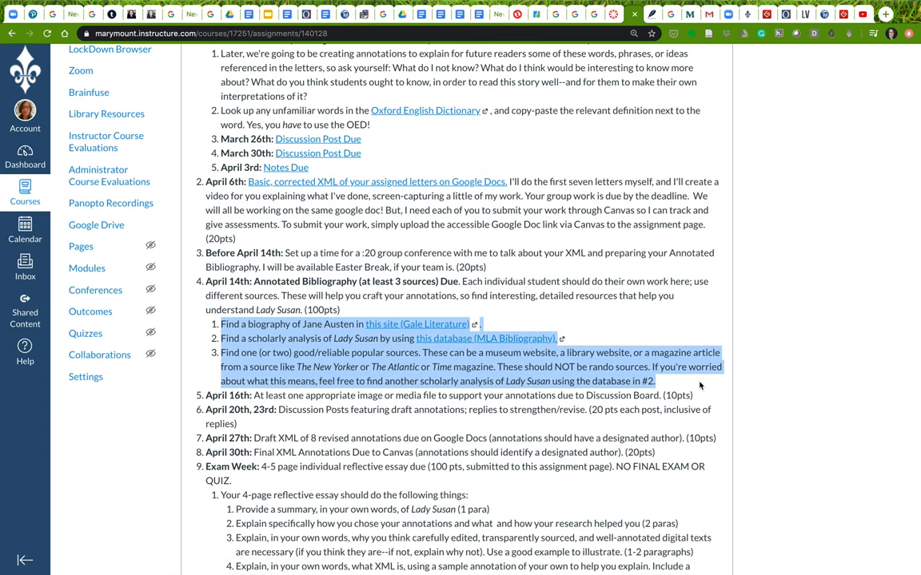
pyautogui.moveTo(661, 384)
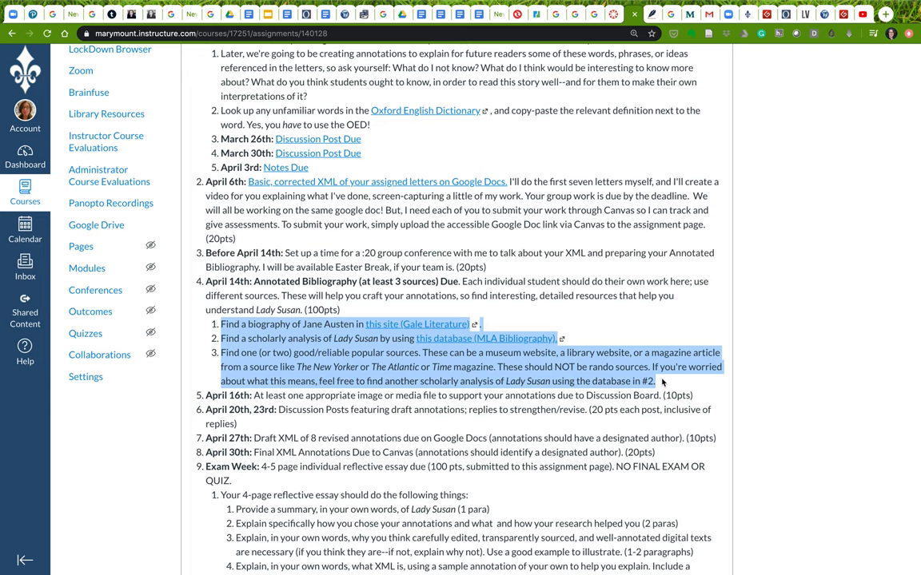
# - Clear the source list and bibliography title marks, then mark the April 14th bibliography date
pyautogui.click(660, 382)
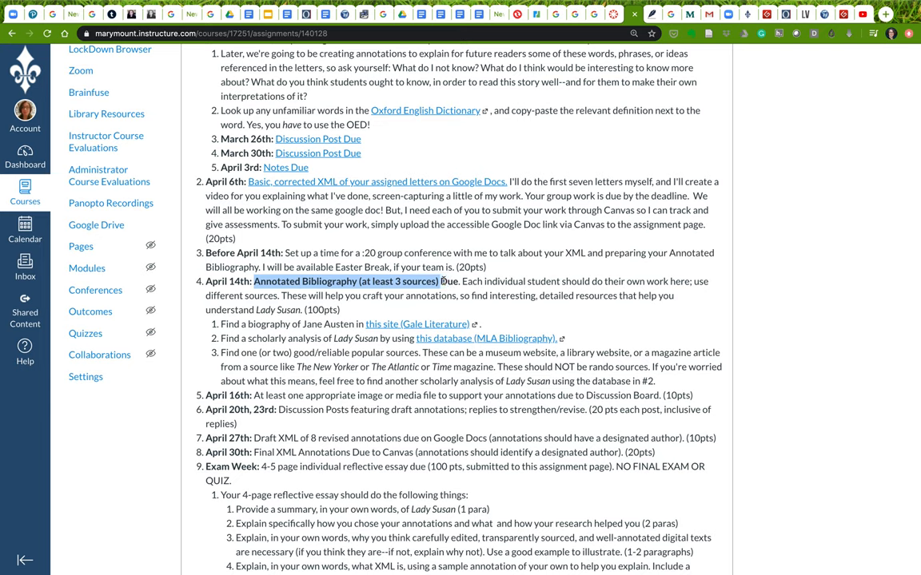
pyautogui.click(200, 281)
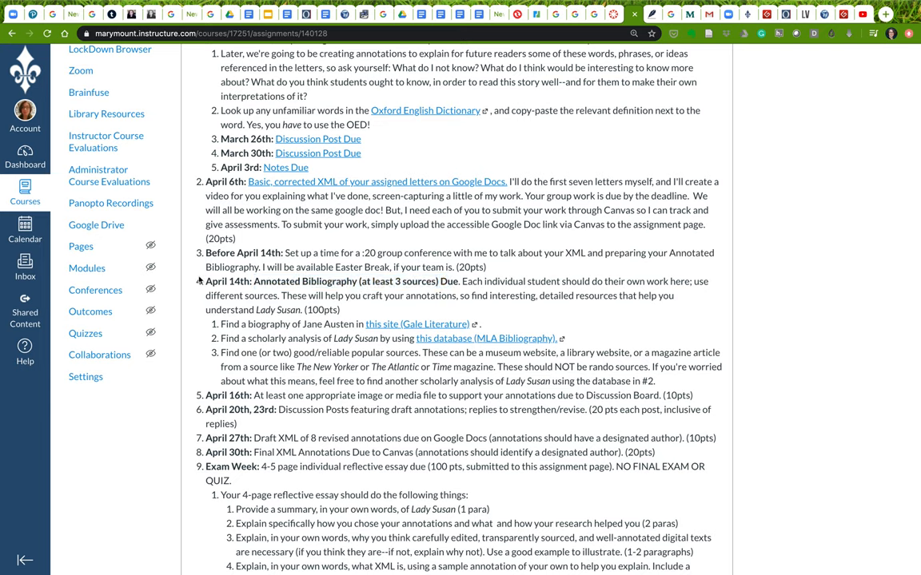
pyautogui.doubleClick(228, 282)
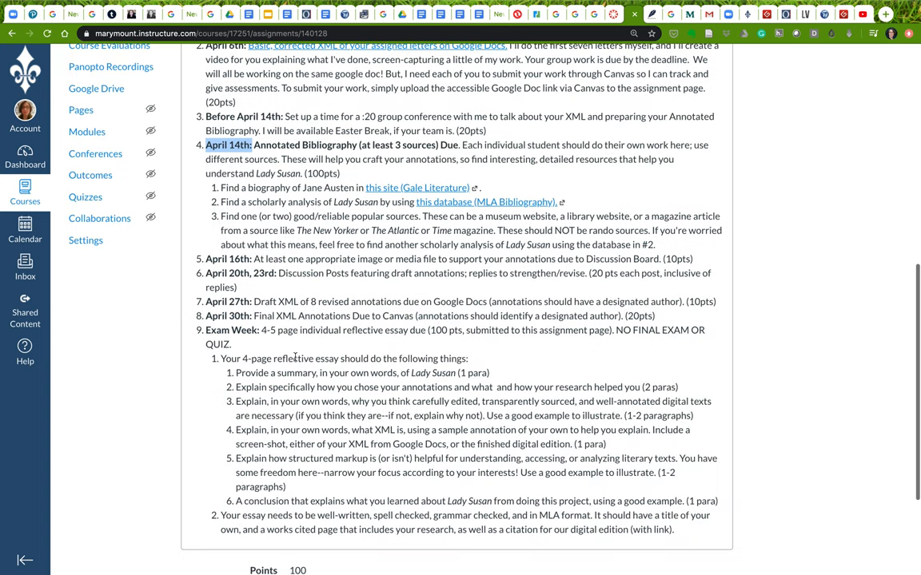
# - Scroll through annotation n006's lithograph and explanatory note beside the Vindication excerpt
pyautogui.scroll(-3)
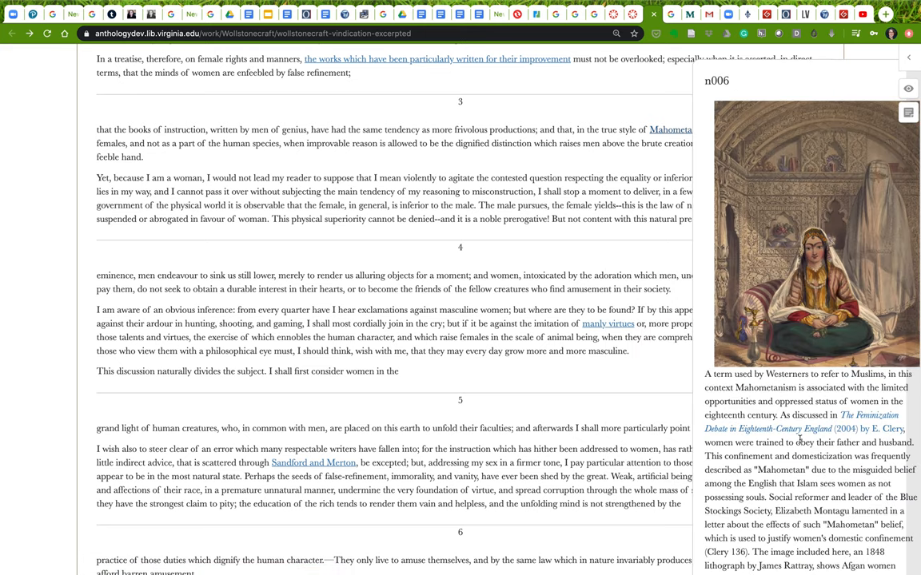
pyautogui.scroll(-3)
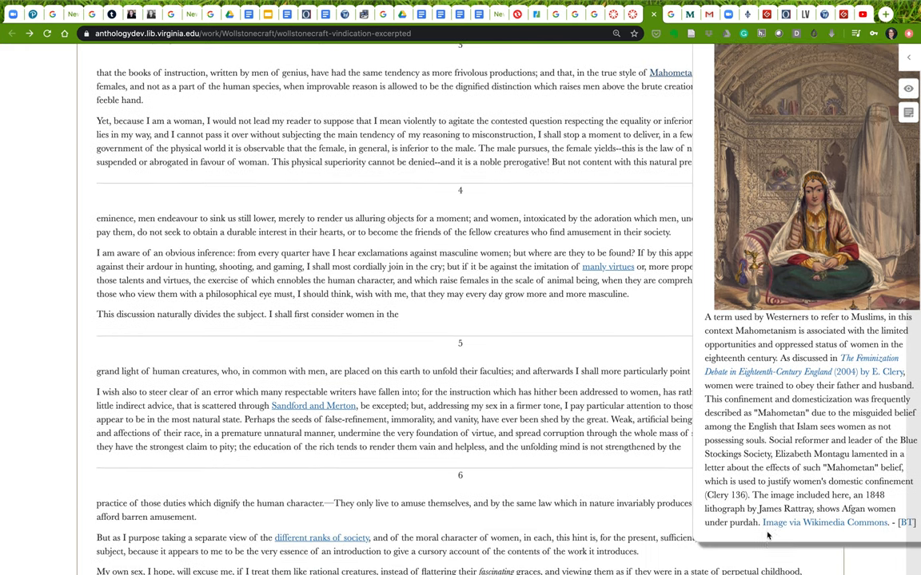
pyautogui.scroll(-3)
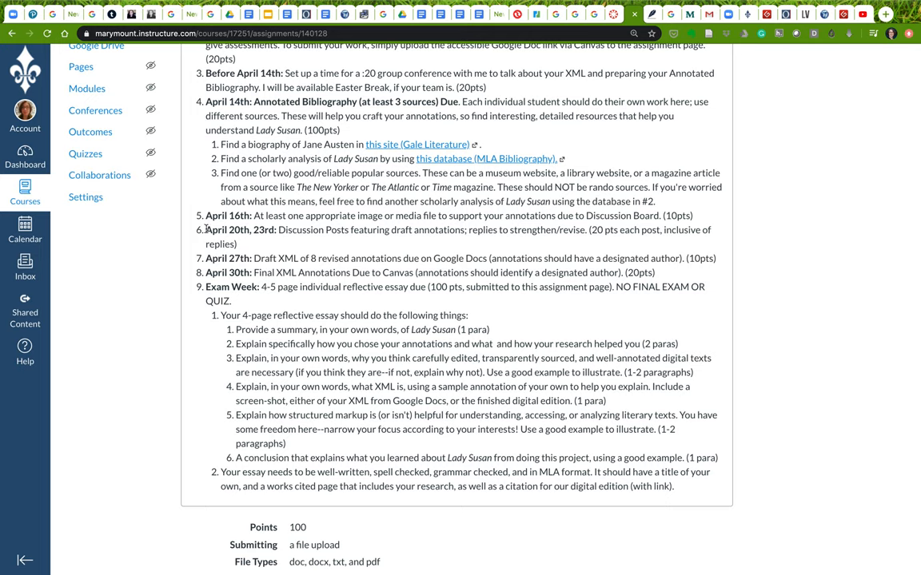
pyautogui.moveTo(205, 230); pyautogui.dragTo(350, 231)
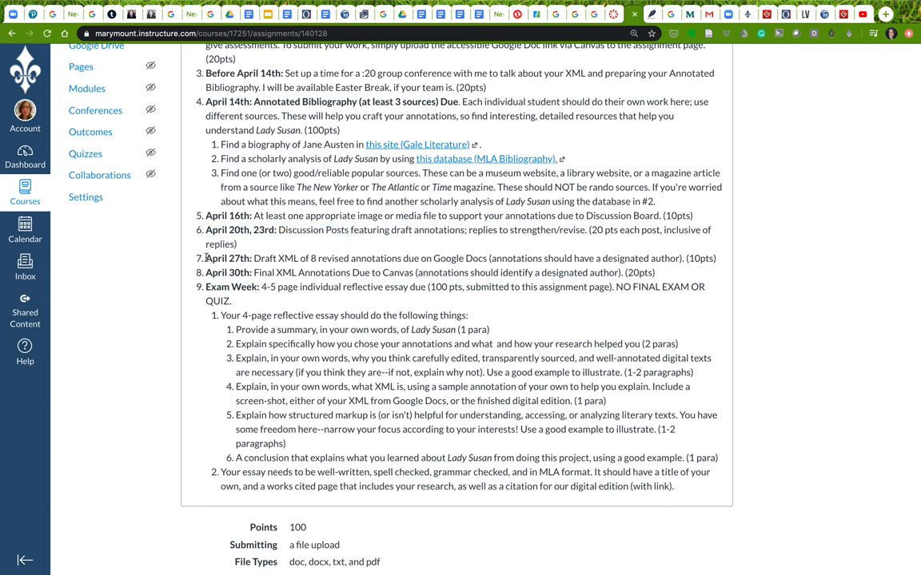
pyautogui.moveTo(205, 258); pyautogui.dragTo(278, 258)
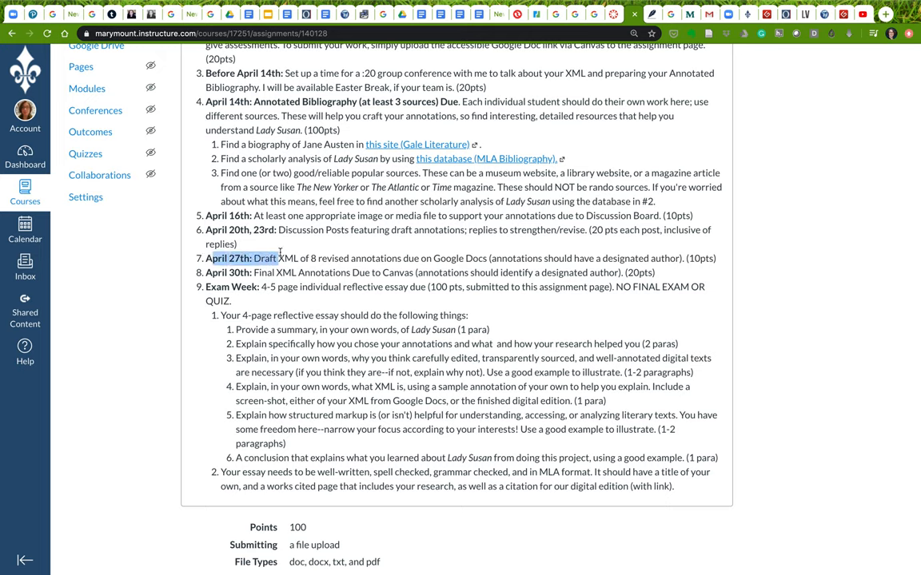
pyautogui.moveTo(280, 258); pyautogui.dragTo(621, 277)
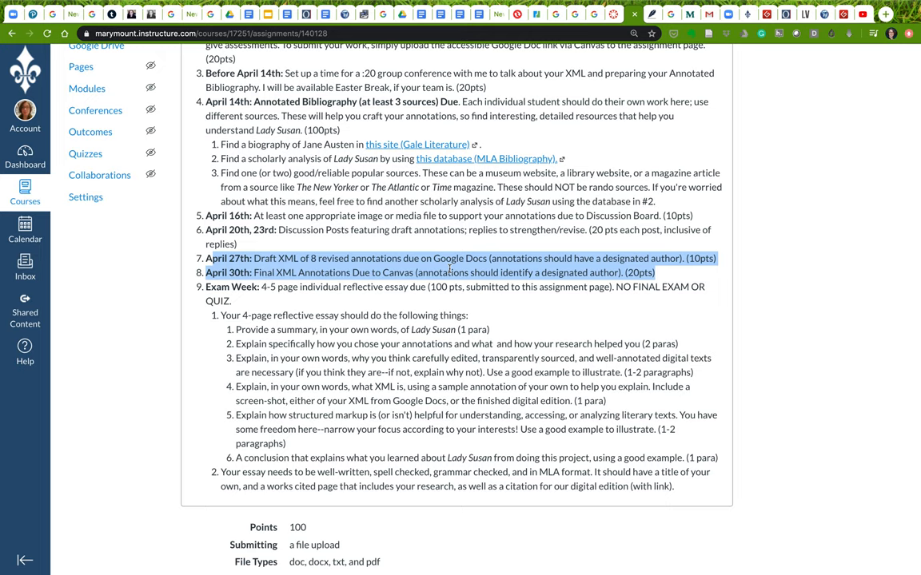
pyautogui.click(451, 265)
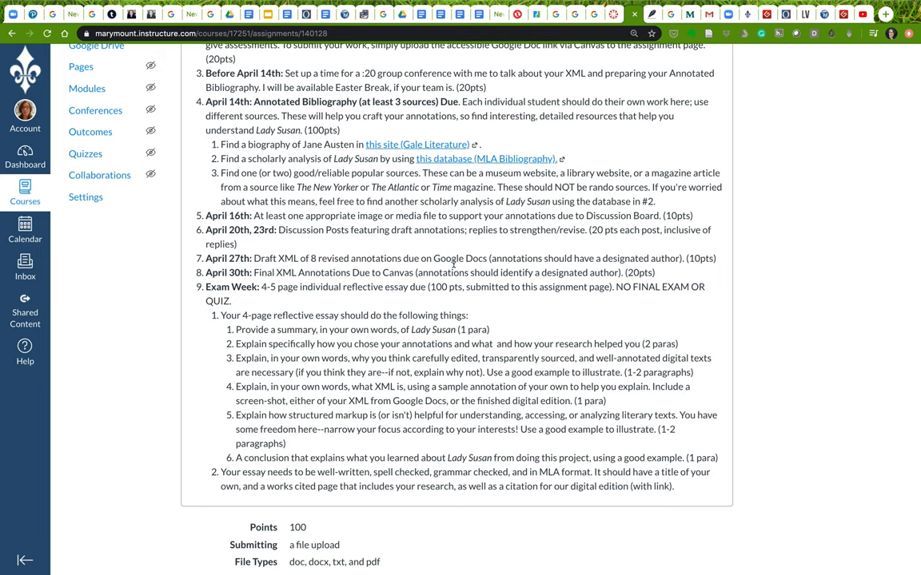
pyautogui.moveTo(341, 286)
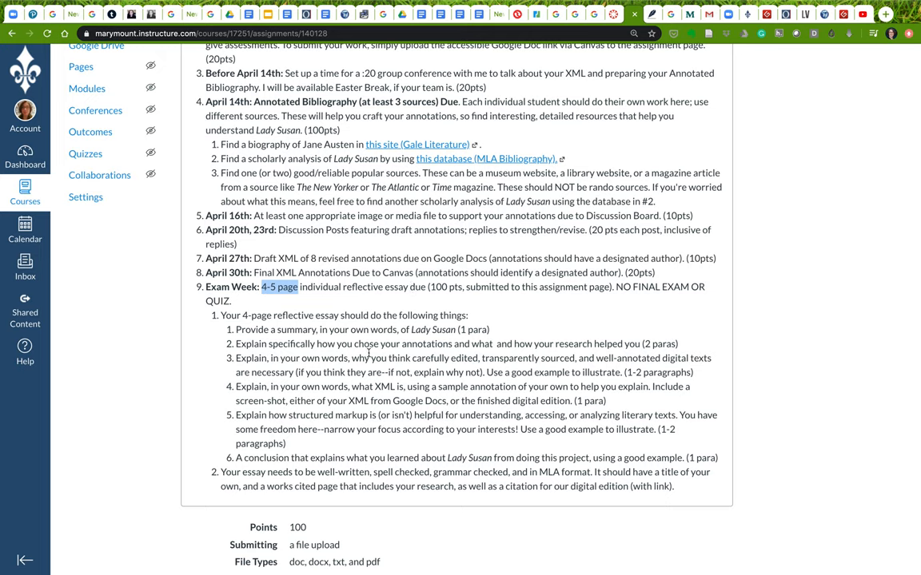
pyautogui.moveTo(368, 352)
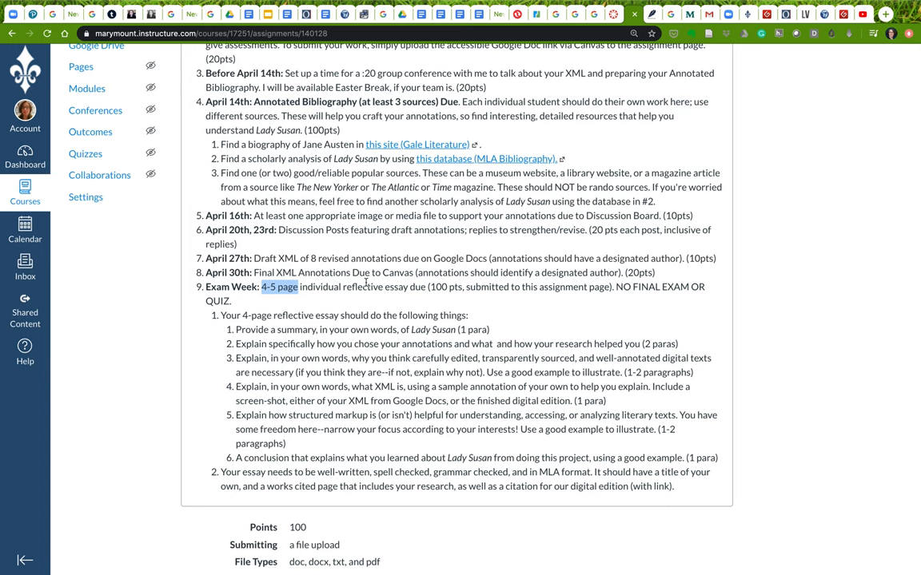
pyautogui.scroll(-3)
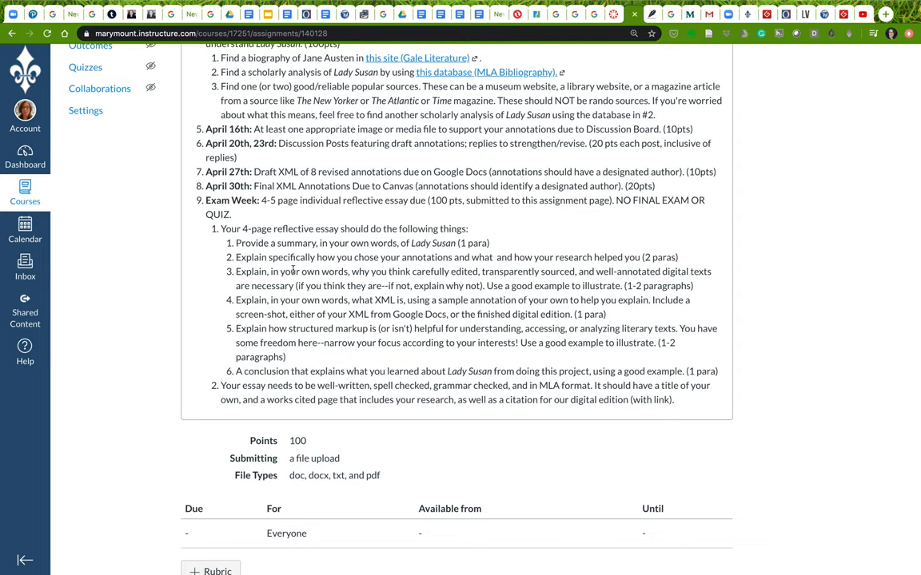
pyautogui.scroll(-3)
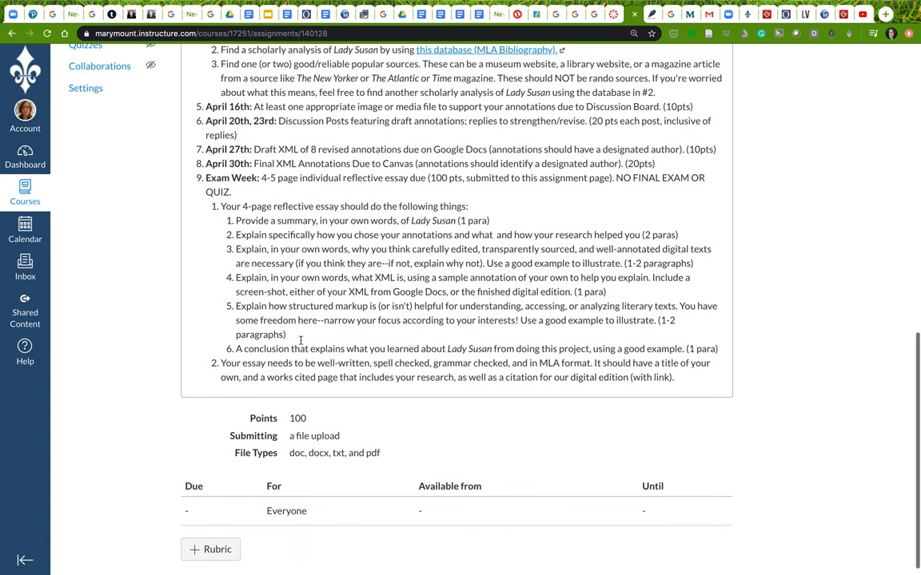
pyautogui.scroll(-3)
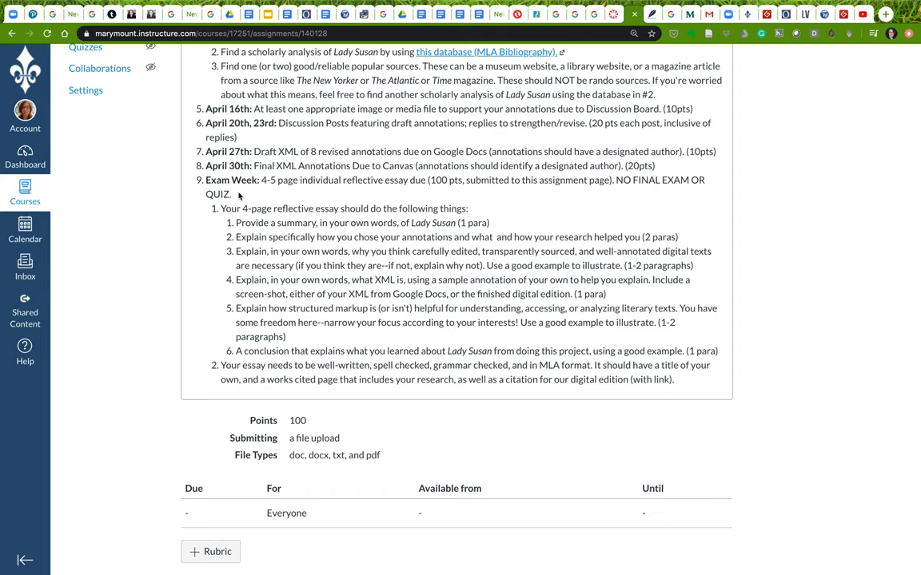
pyautogui.moveTo(207, 280)
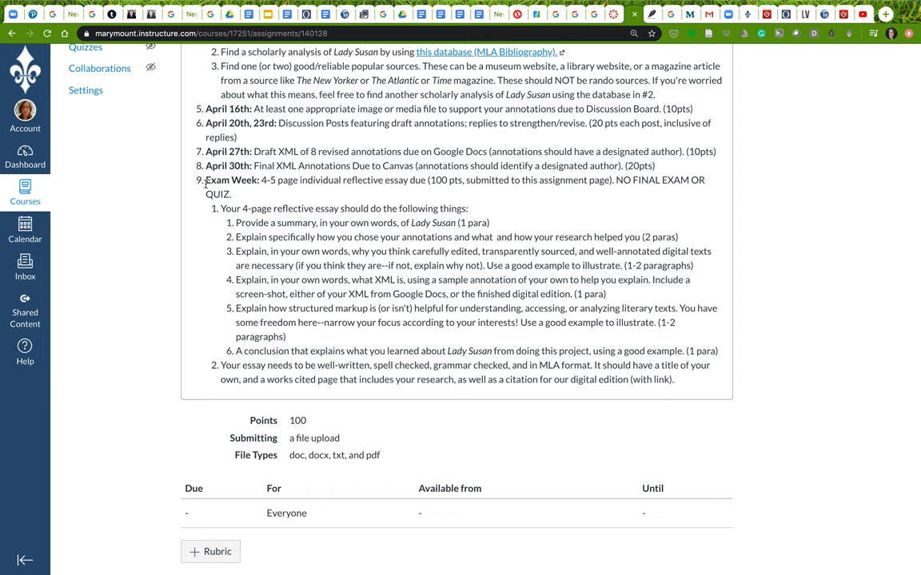
pyautogui.moveTo(270, 221)
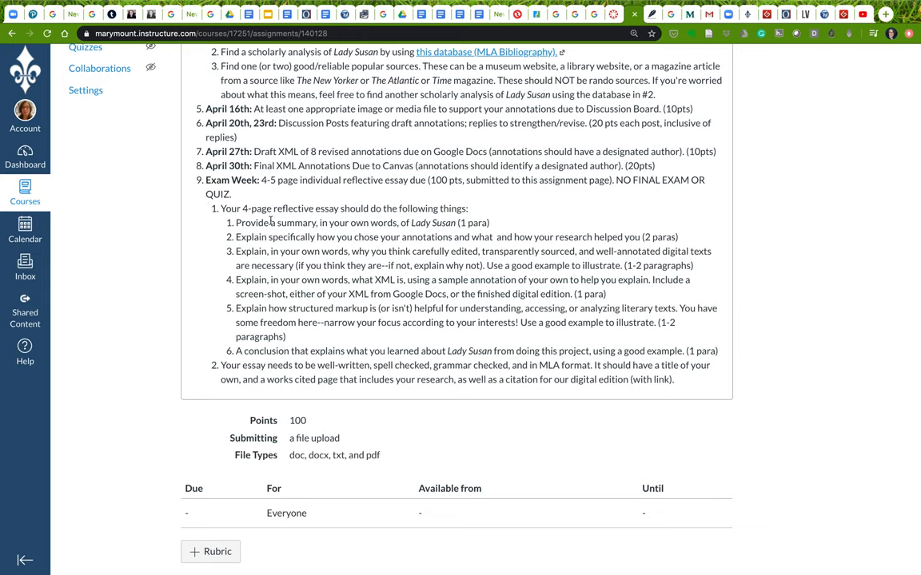
pyautogui.moveTo(227, 210)
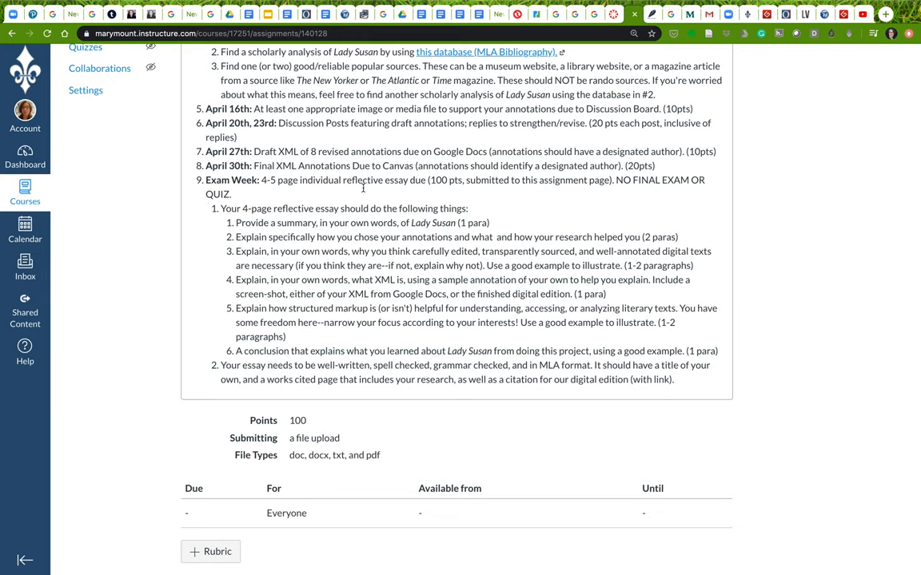
pyautogui.scroll(3)
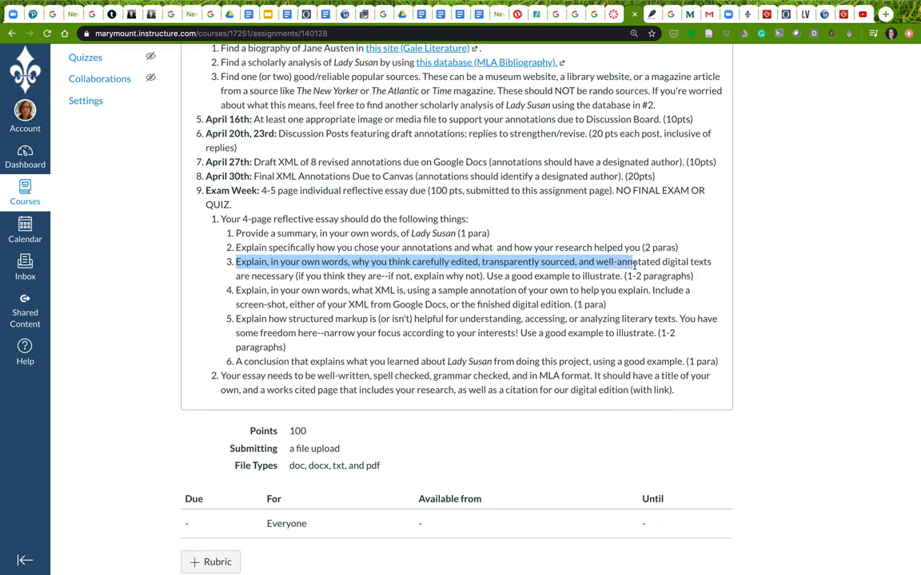
pyautogui.moveTo(631, 262); pyautogui.dragTo(673, 276)
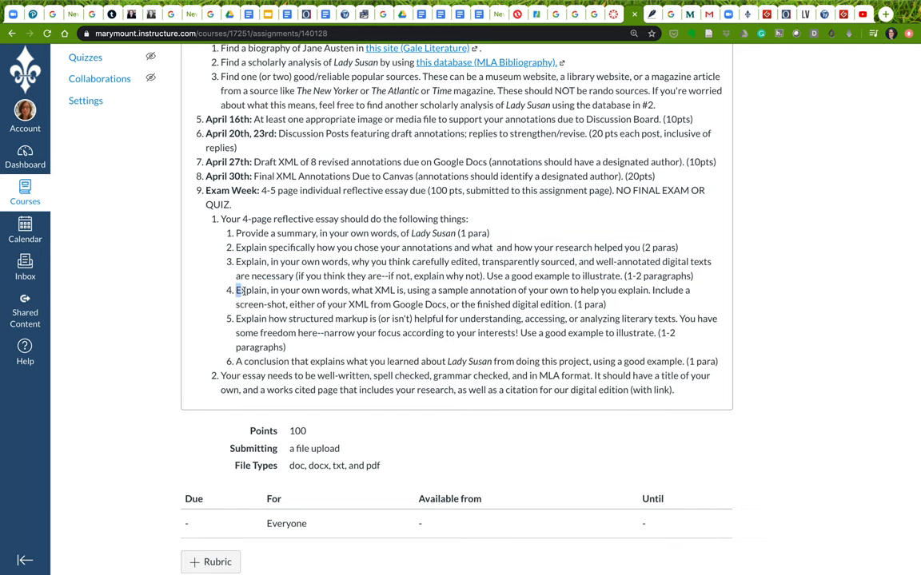
pyautogui.moveTo(236, 290); pyautogui.dragTo(446, 305)
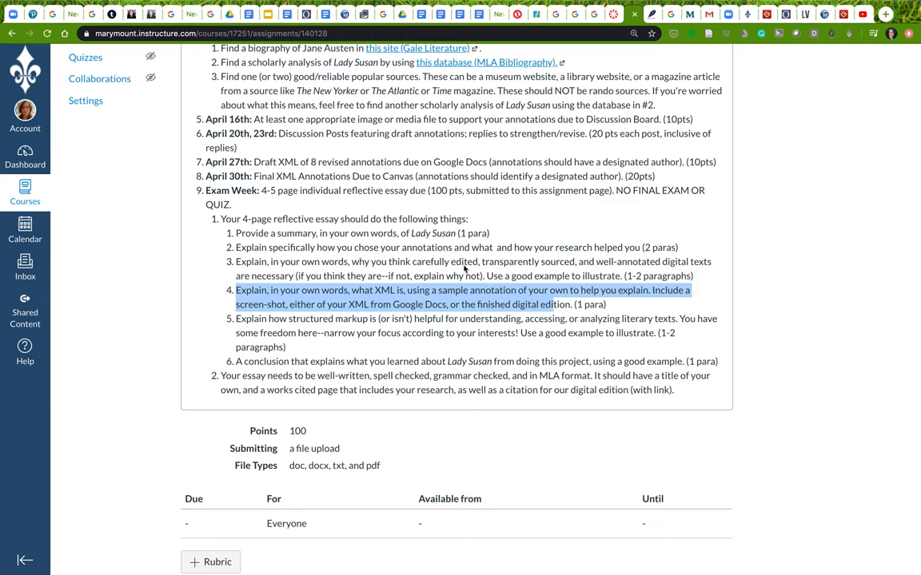
pyautogui.moveTo(383, 287)
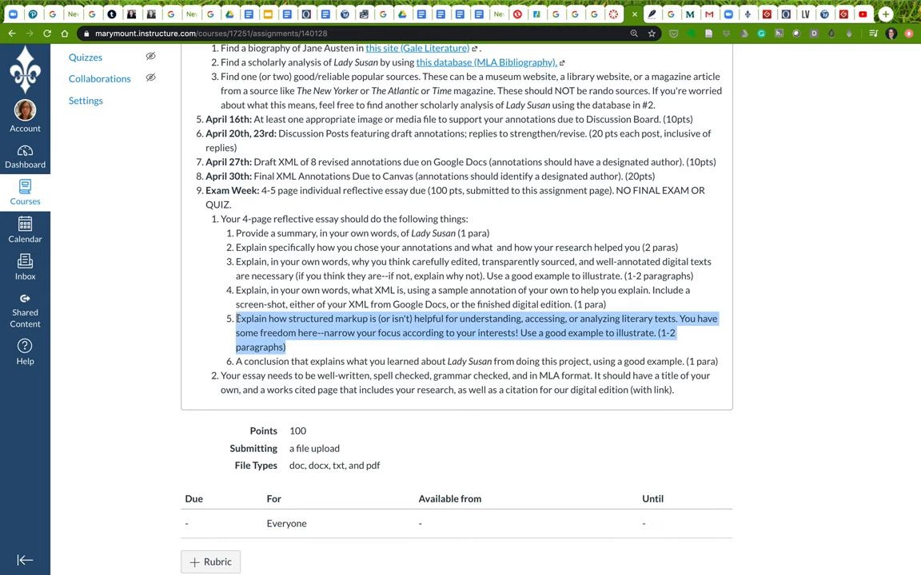
pyautogui.moveTo(414, 346)
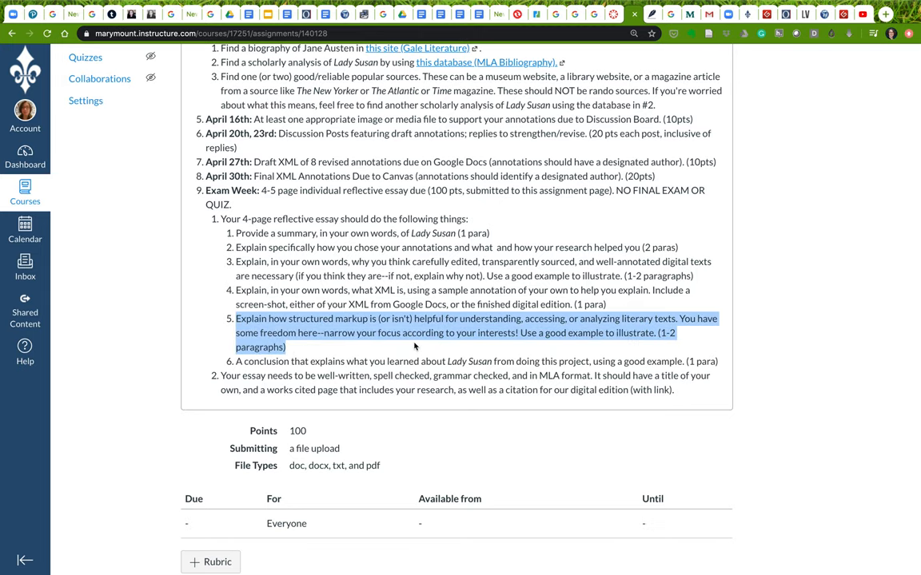
pyautogui.moveTo(409, 346)
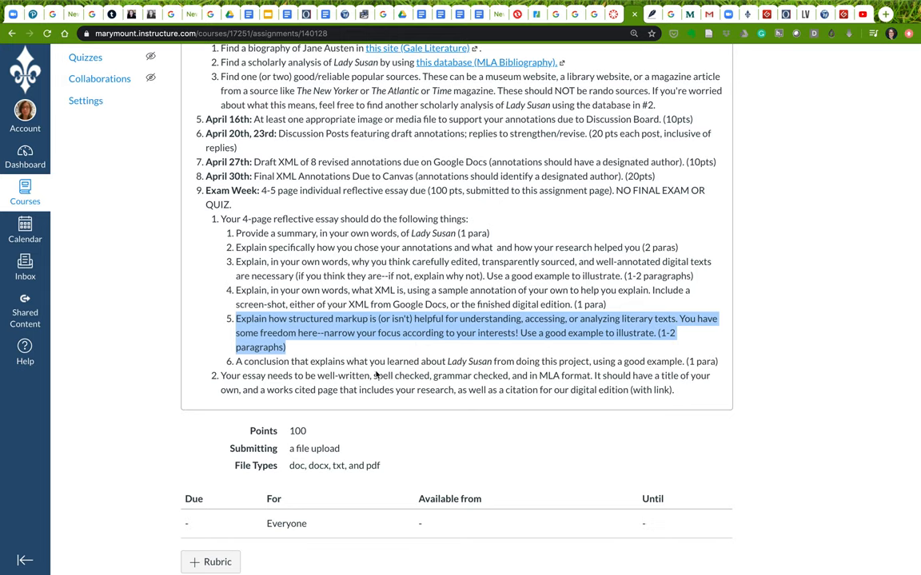
pyautogui.click(290, 347)
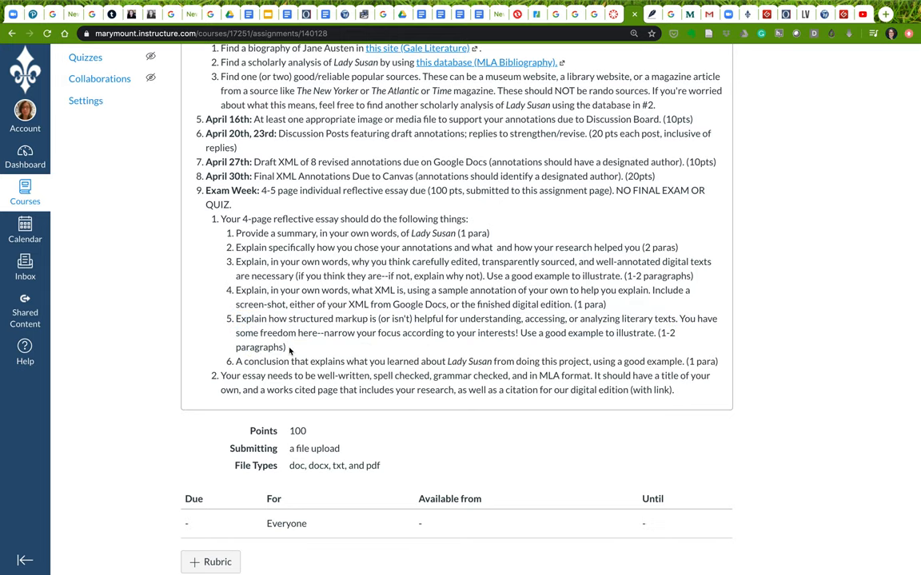
pyautogui.moveTo(322, 333)
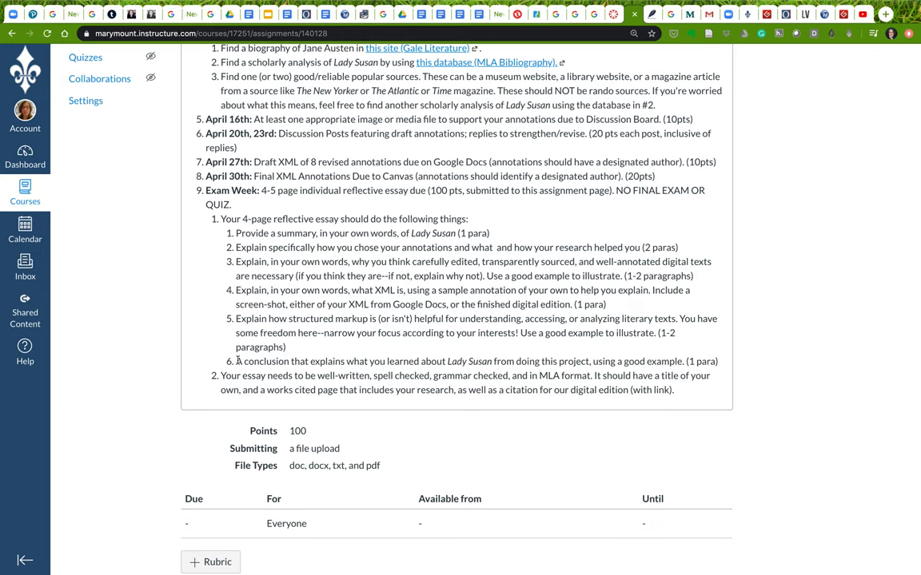
pyautogui.moveTo(237, 362); pyautogui.dragTo(386, 361)
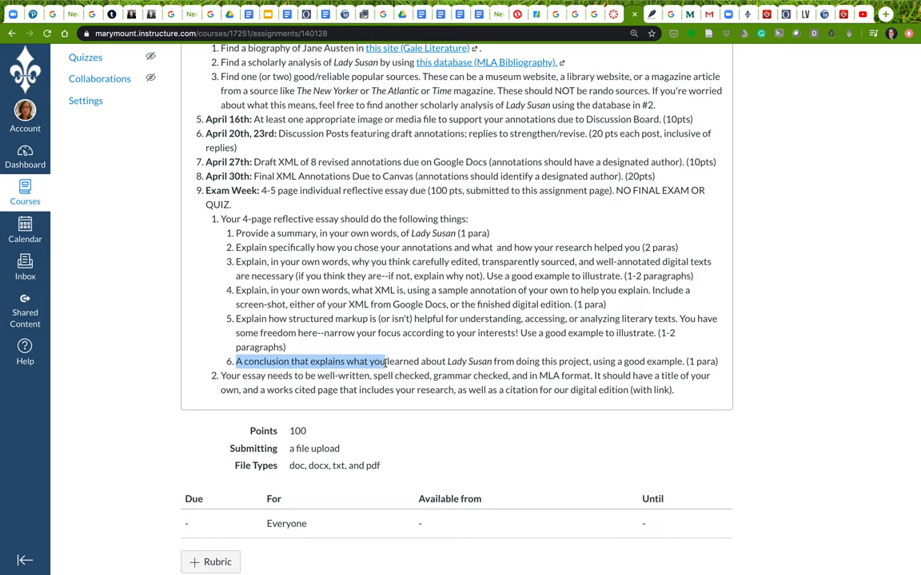
pyautogui.moveTo(386, 362); pyautogui.dragTo(462, 361)
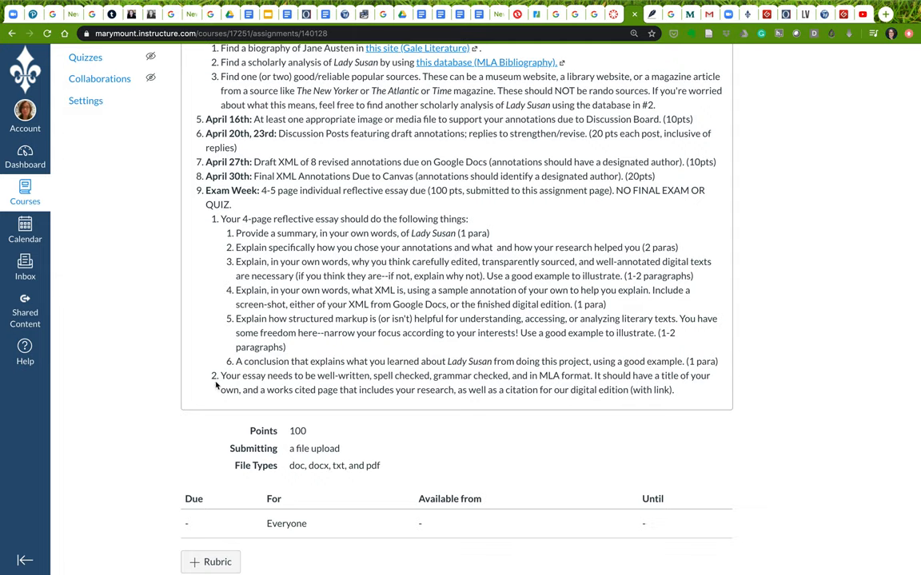
pyautogui.moveTo(550, 387)
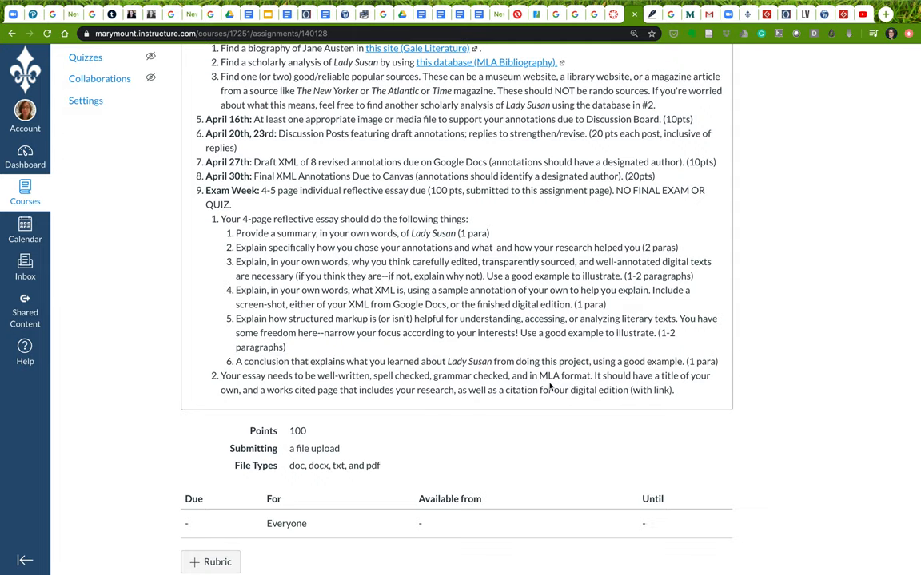
pyautogui.scroll(-3)
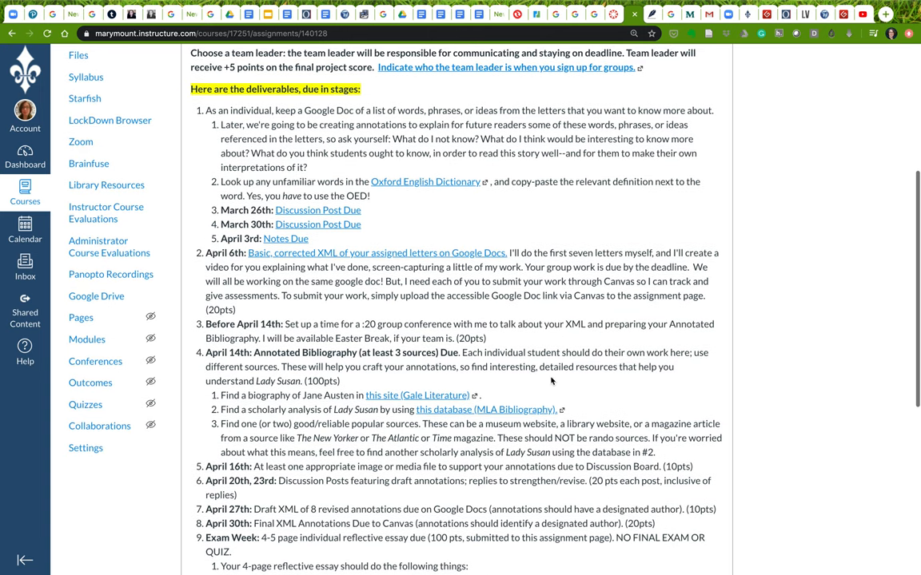
pyautogui.scroll(-3)
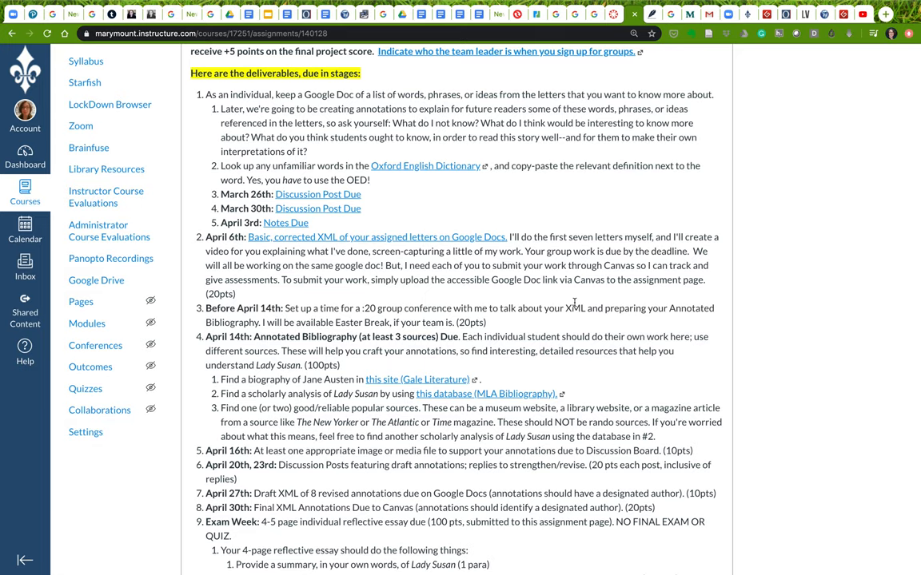
pyautogui.scroll(-3)
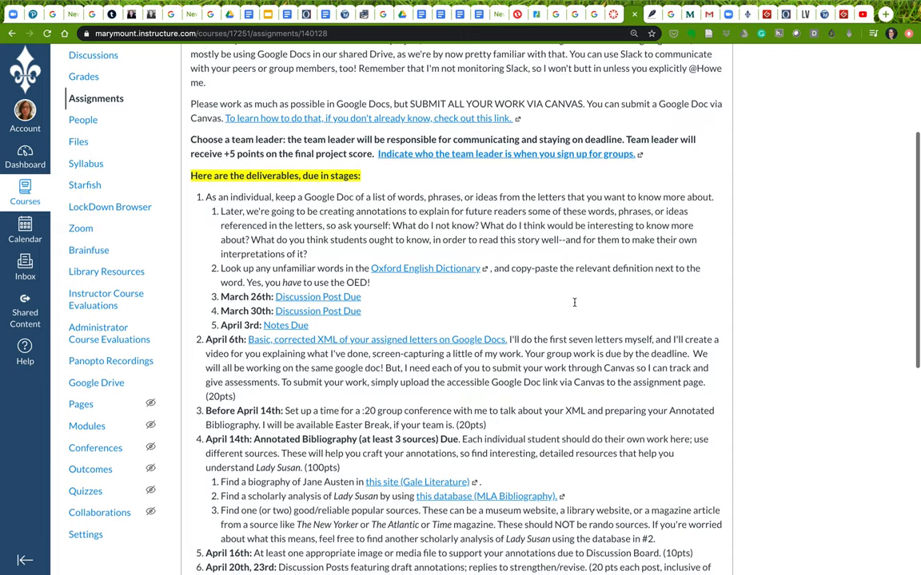
pyautogui.scroll(-3)
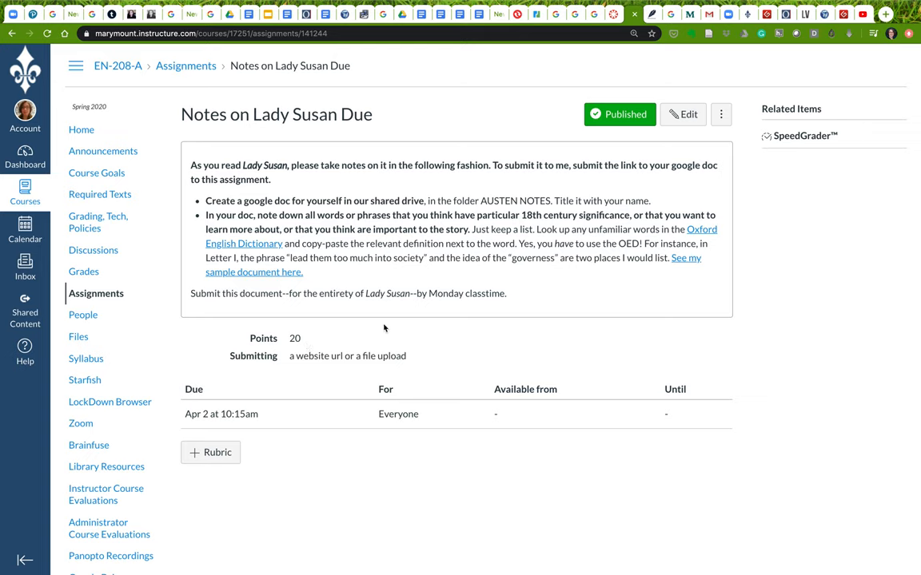
pyautogui.moveTo(289, 132)
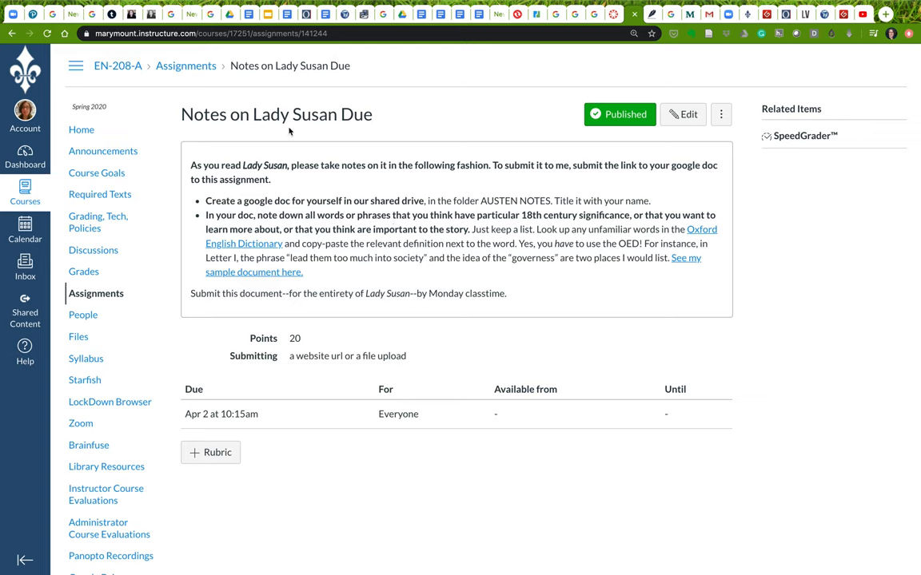
pyautogui.moveTo(293, 211)
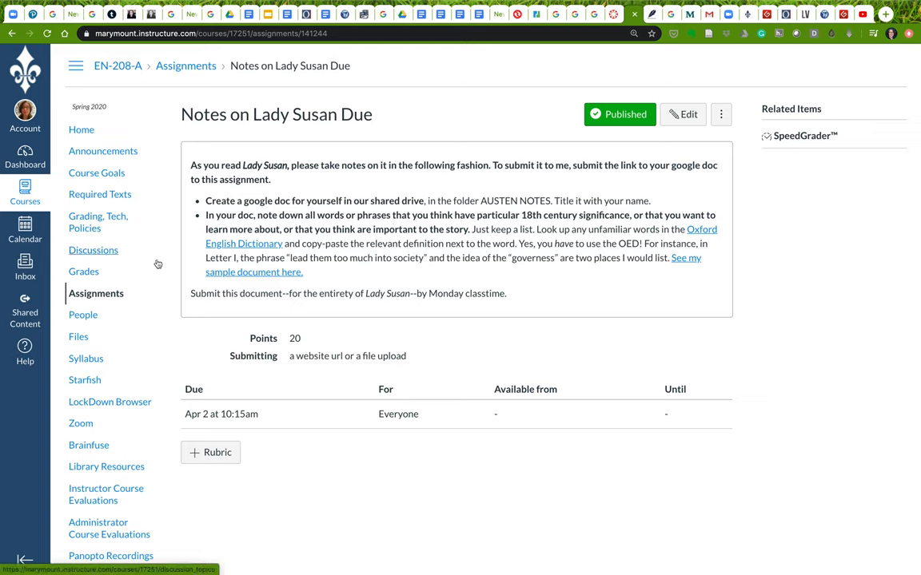
pyautogui.moveTo(242, 196)
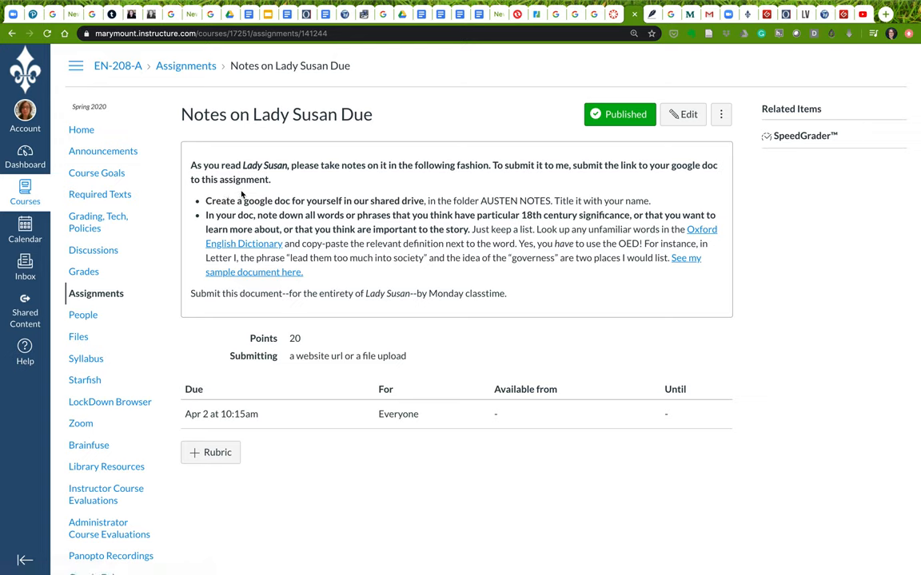